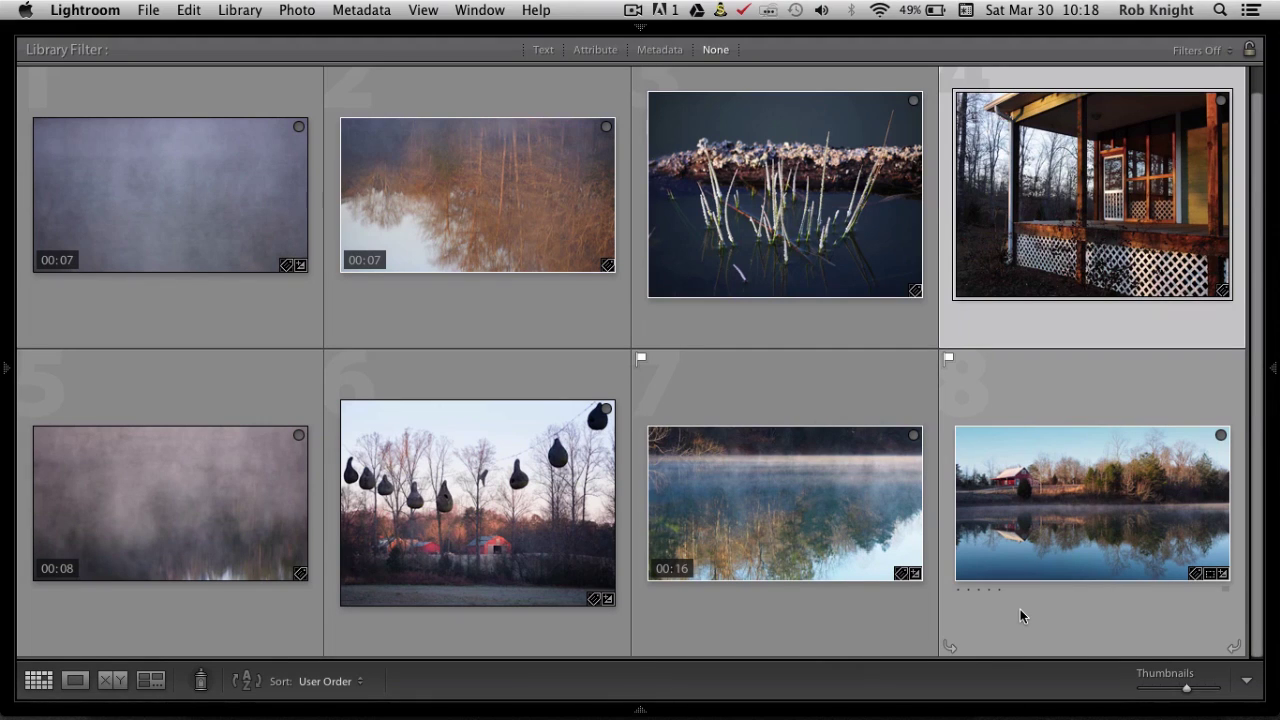
{"action": "mouse_move", "coordinate": [770, 190]}
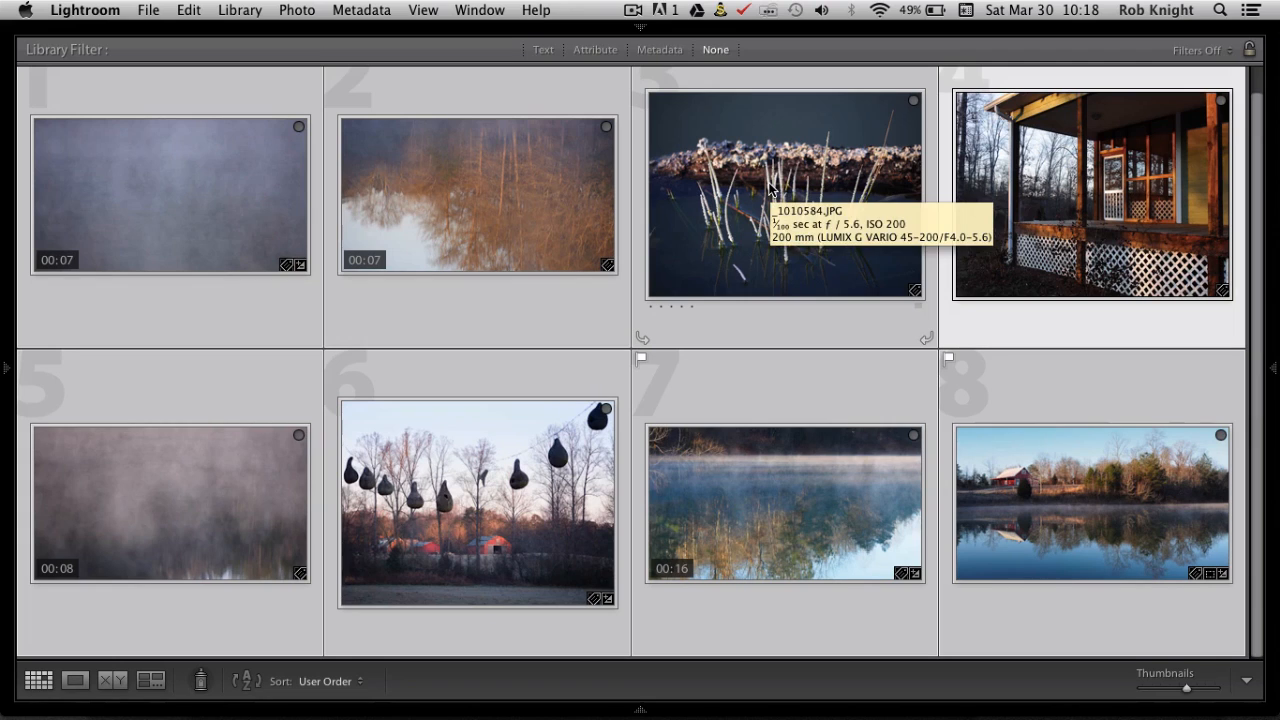
- Bring up the context menu on the selected thumbnails to reach Export > Upload to ProShow Web
{"action": "right_click", "coordinate": [785, 190]}
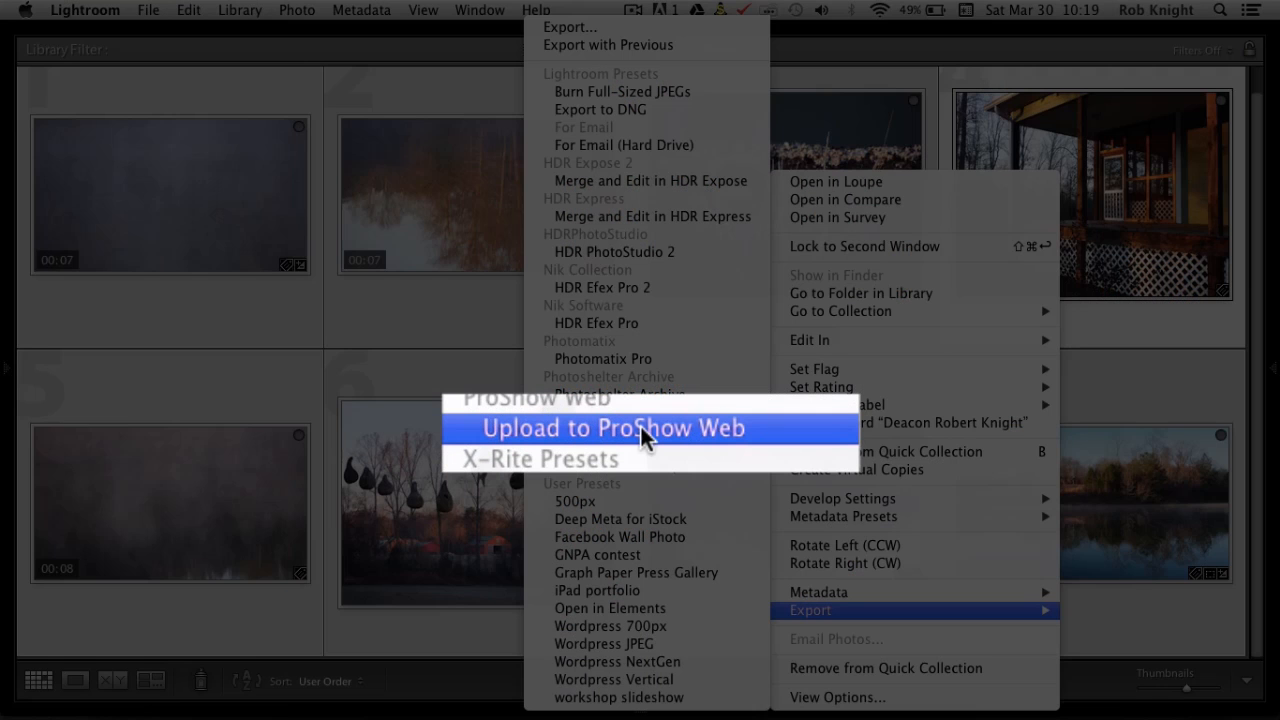
- Choose Upload to ProShow Web, then cancel the Log In to ProShow Web dialog
{"action": "left_click", "coordinate": [613, 428]}
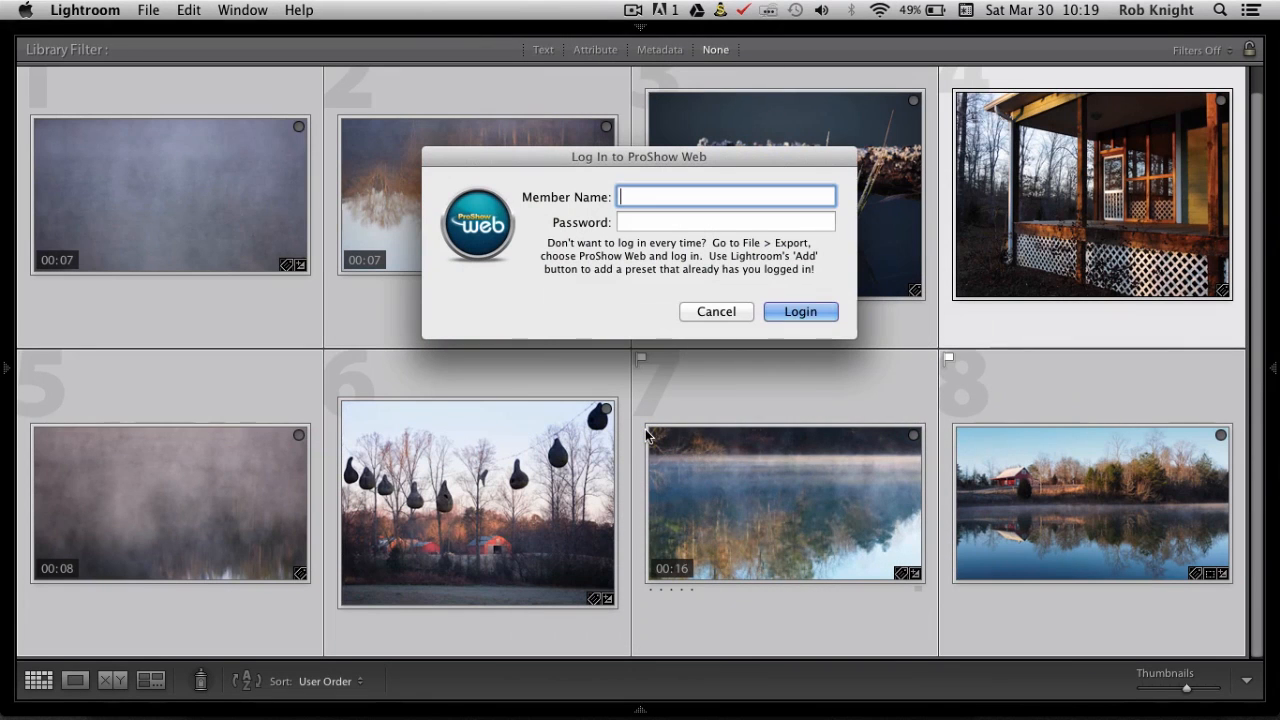
{"action": "mouse_move", "coordinate": [602, 310]}
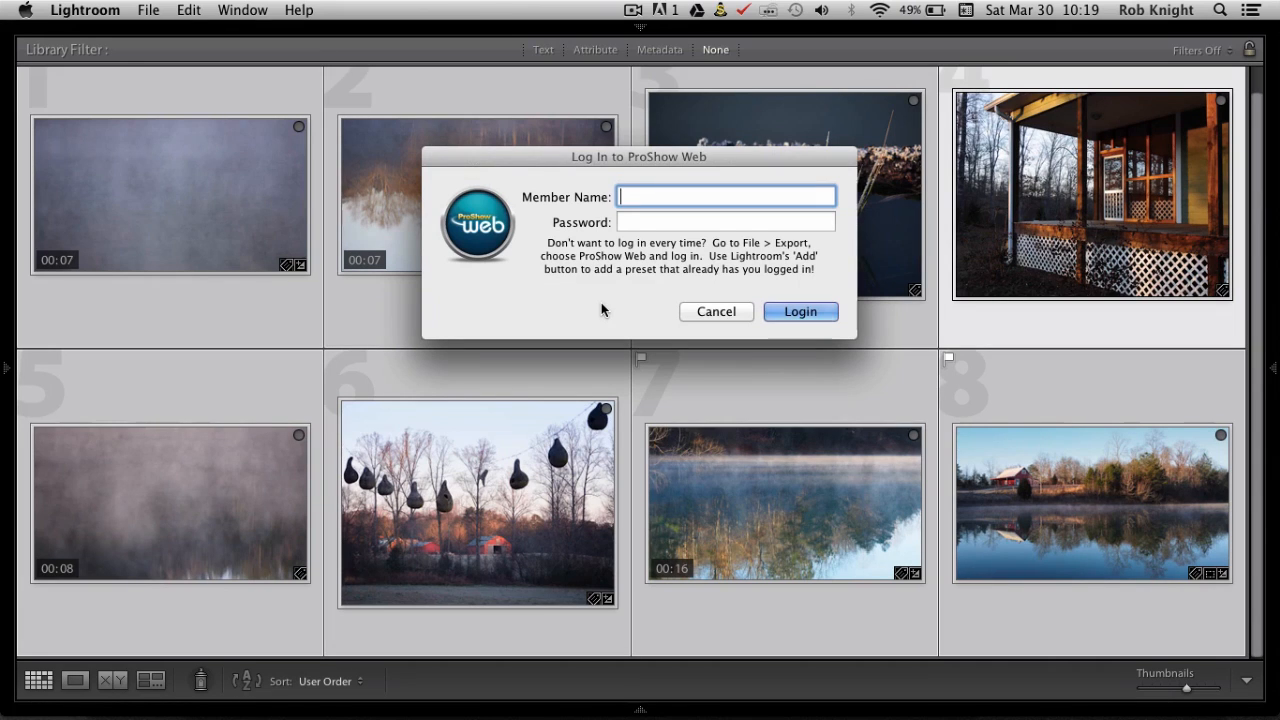
{"action": "mouse_move", "coordinate": [586, 291]}
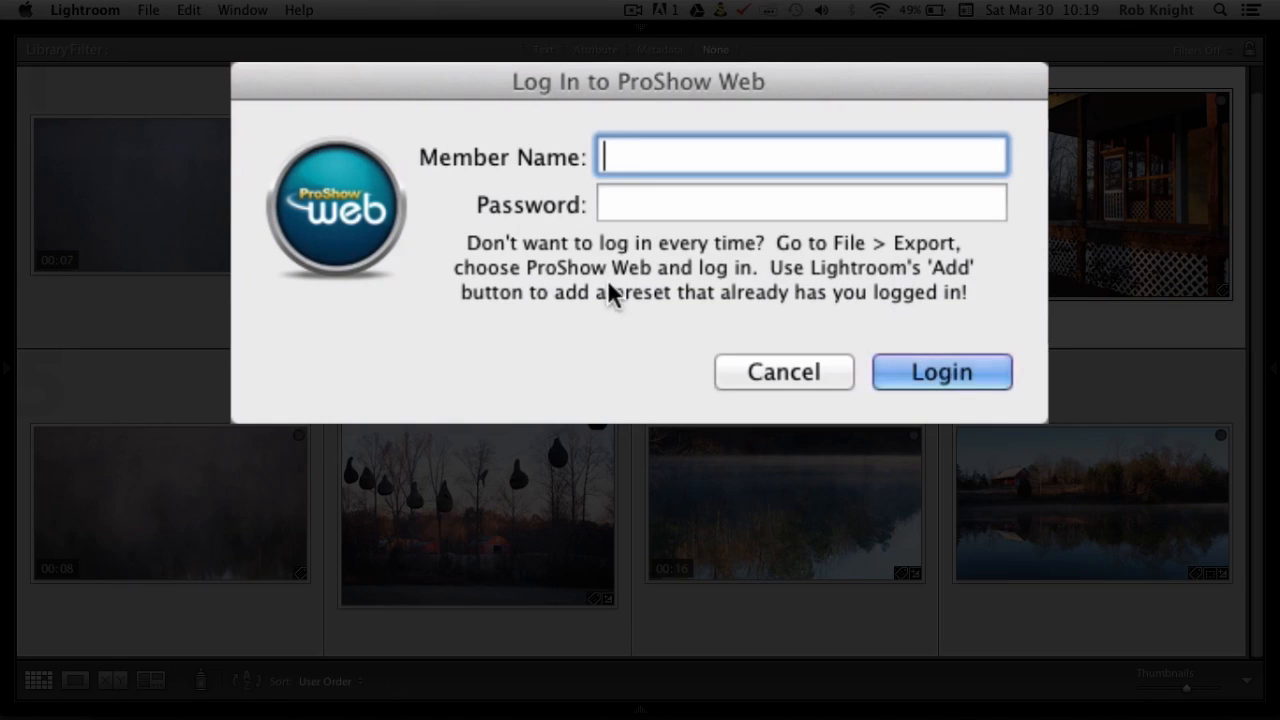
{"action": "mouse_move", "coordinate": [700, 320]}
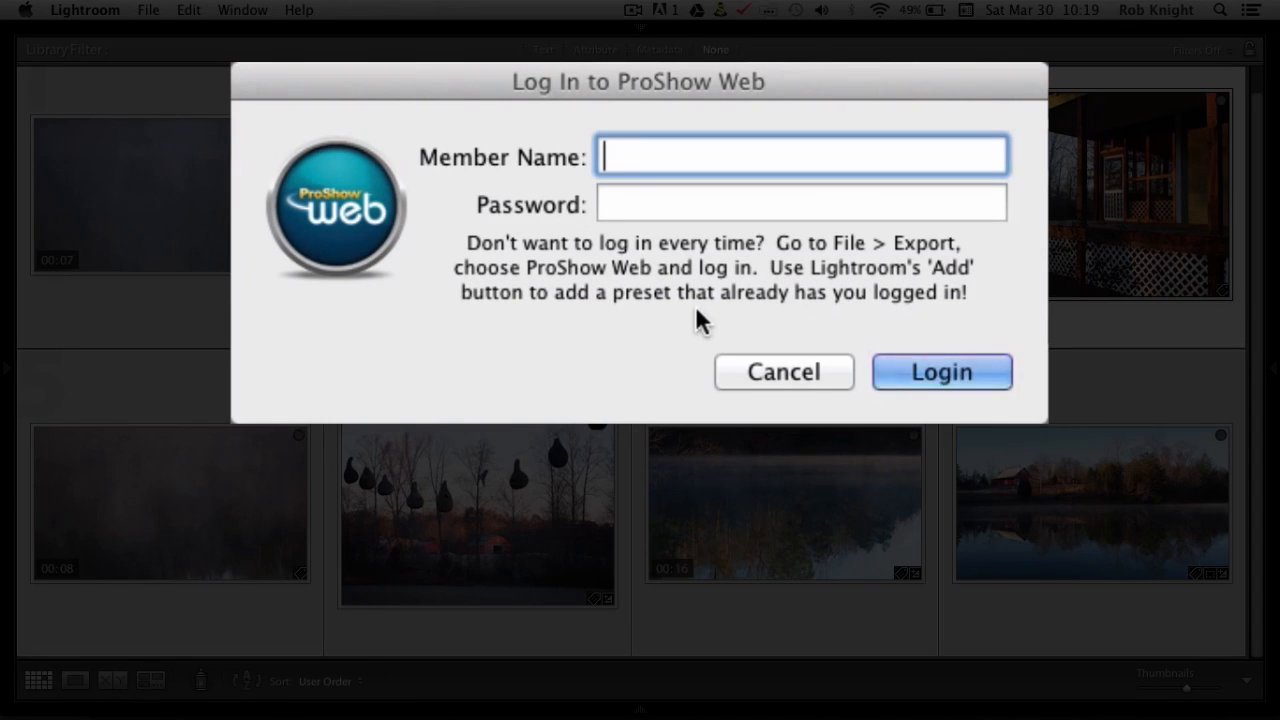
{"action": "left_click", "coordinate": [783, 371]}
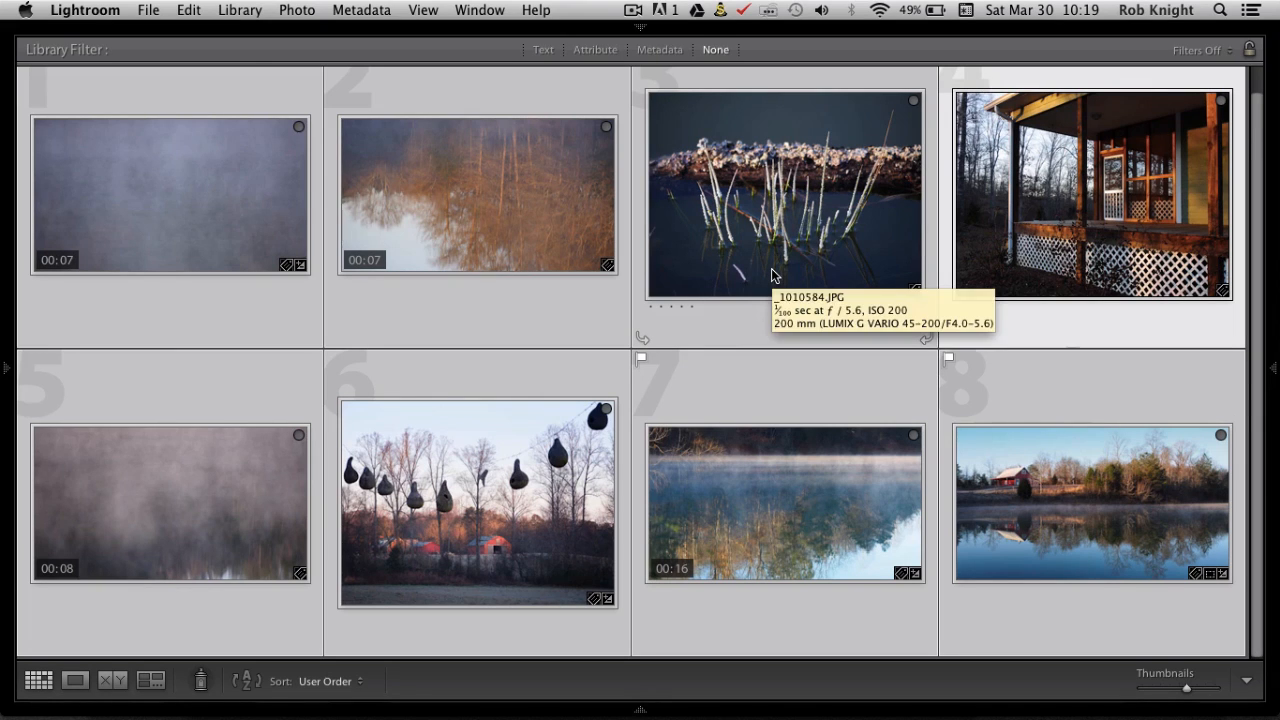
- Set the 8-file export to target ProShow Web, keeping Upload to Show as Create a New Show
{"action": "right_click", "coordinate": [785, 195]}
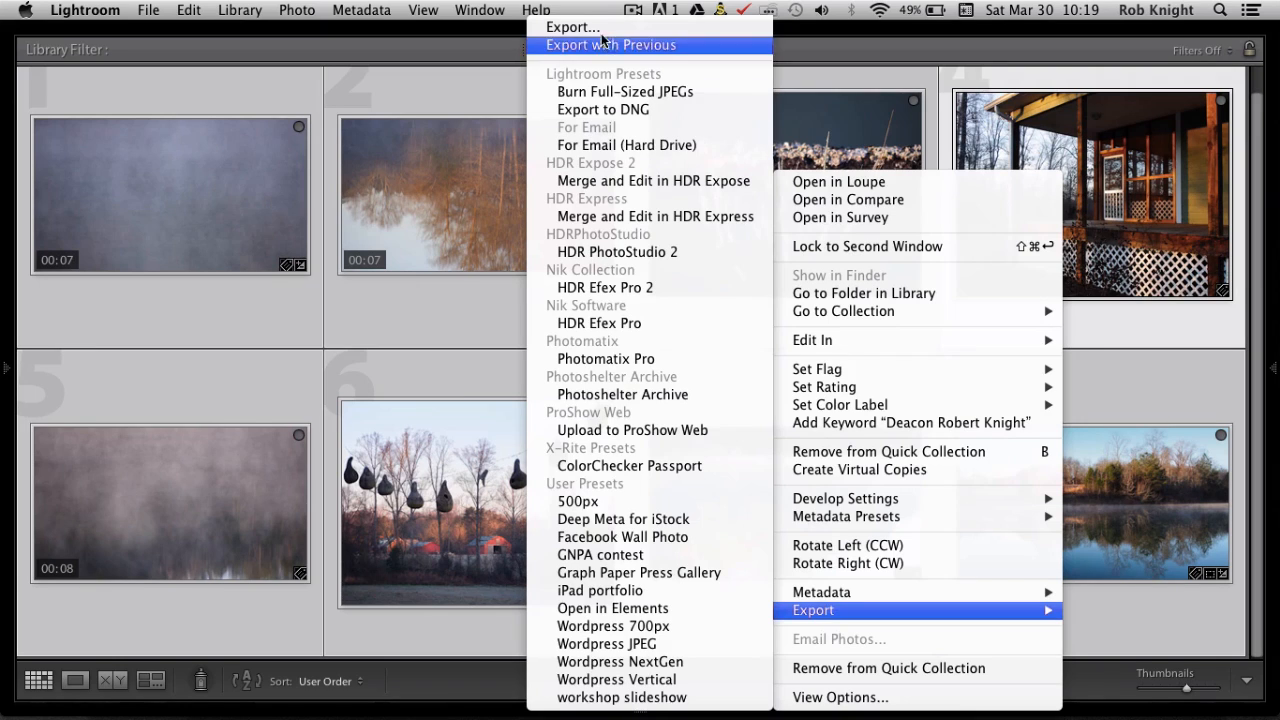
{"action": "left_click", "coordinate": [633, 430]}
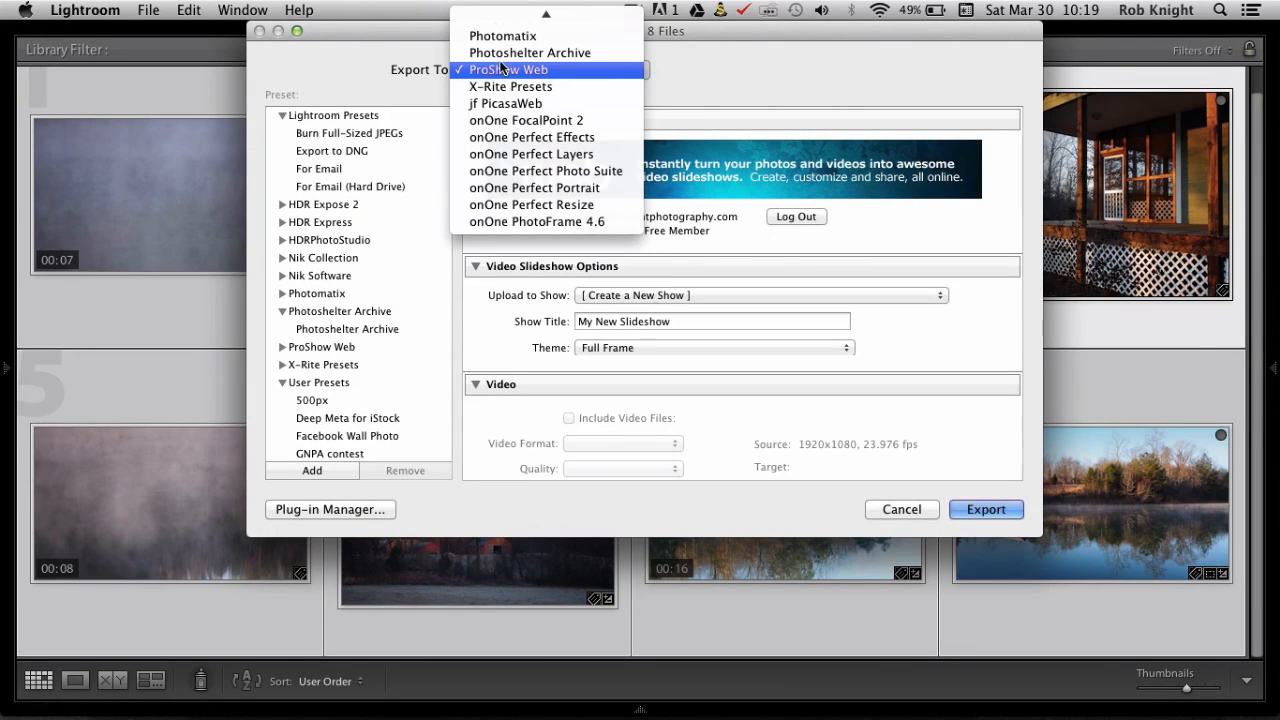
{"action": "left_click", "coordinate": [505, 69]}
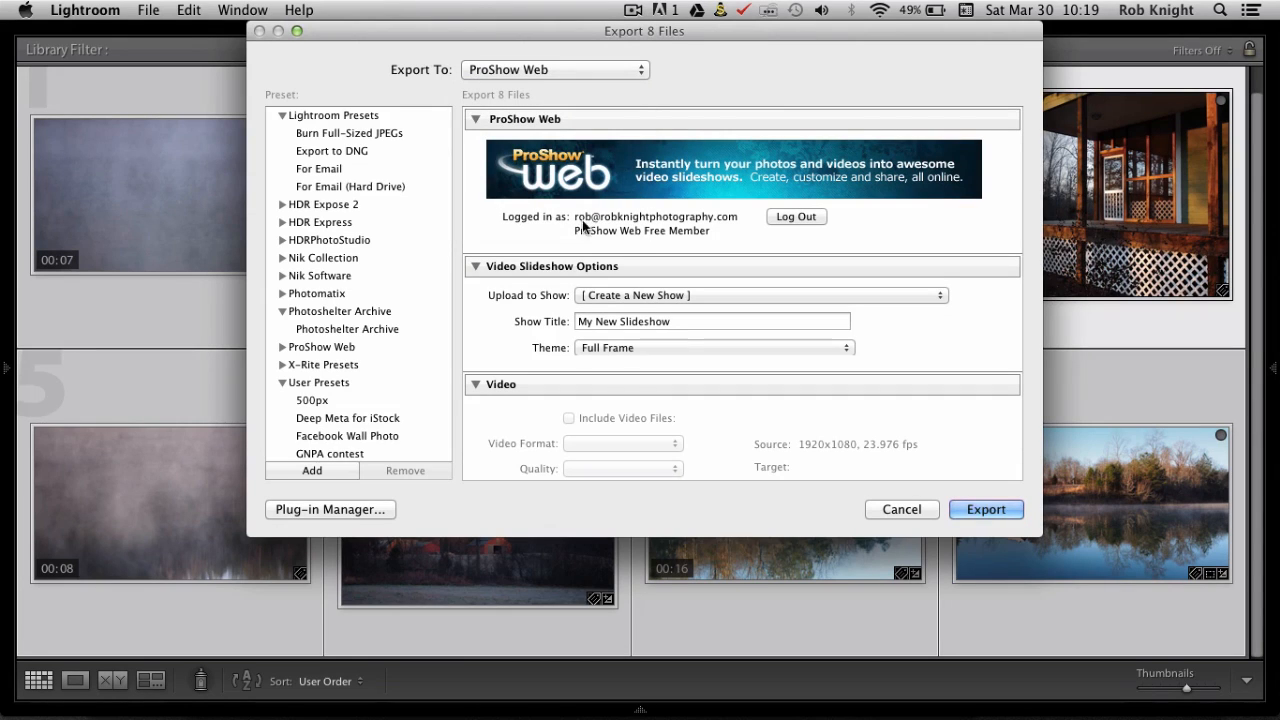
{"action": "mouse_move", "coordinate": [783, 245]}
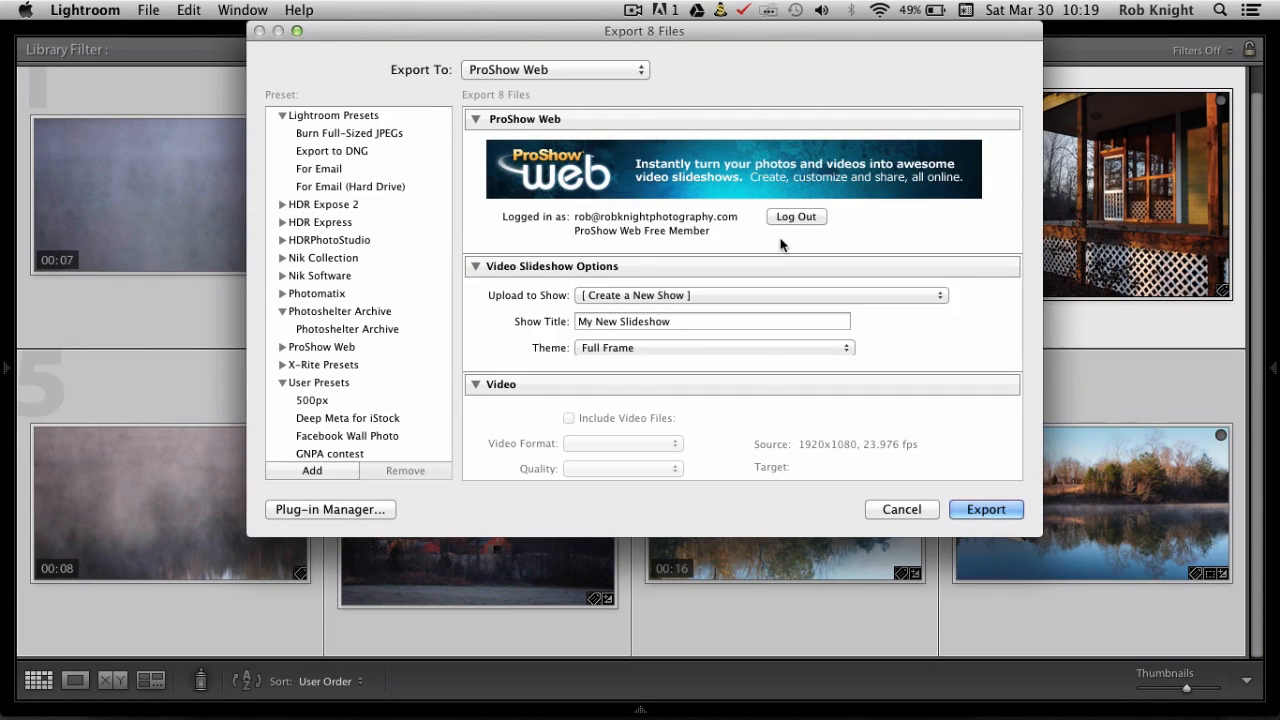
{"action": "mouse_move", "coordinate": [560, 303]}
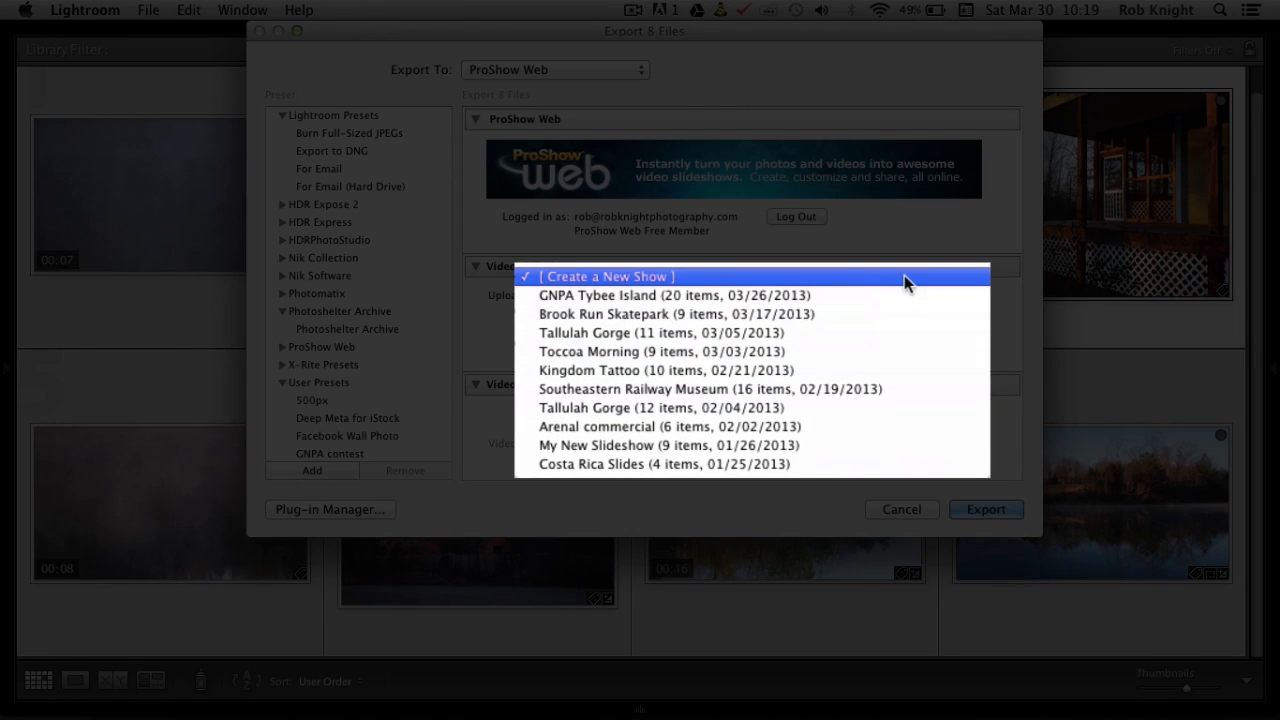
{"action": "left_click", "coordinate": [604, 276]}
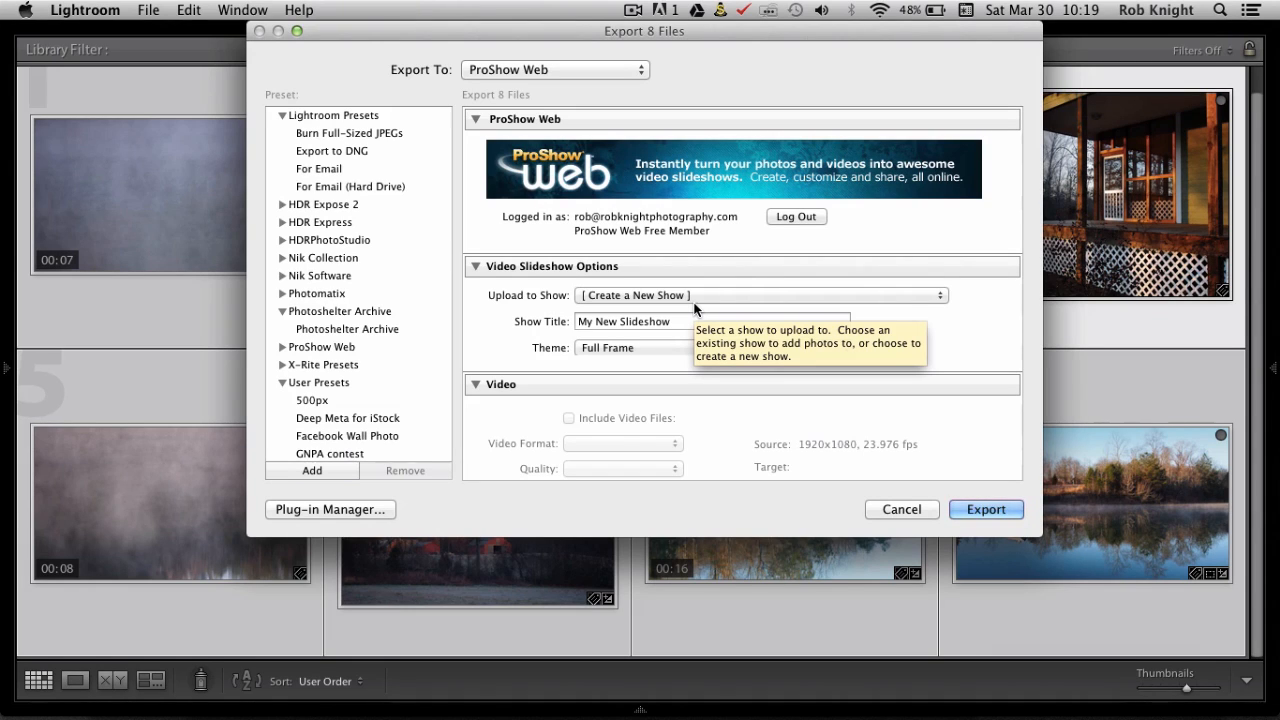
{"action": "mouse_move", "coordinate": [962, 326]}
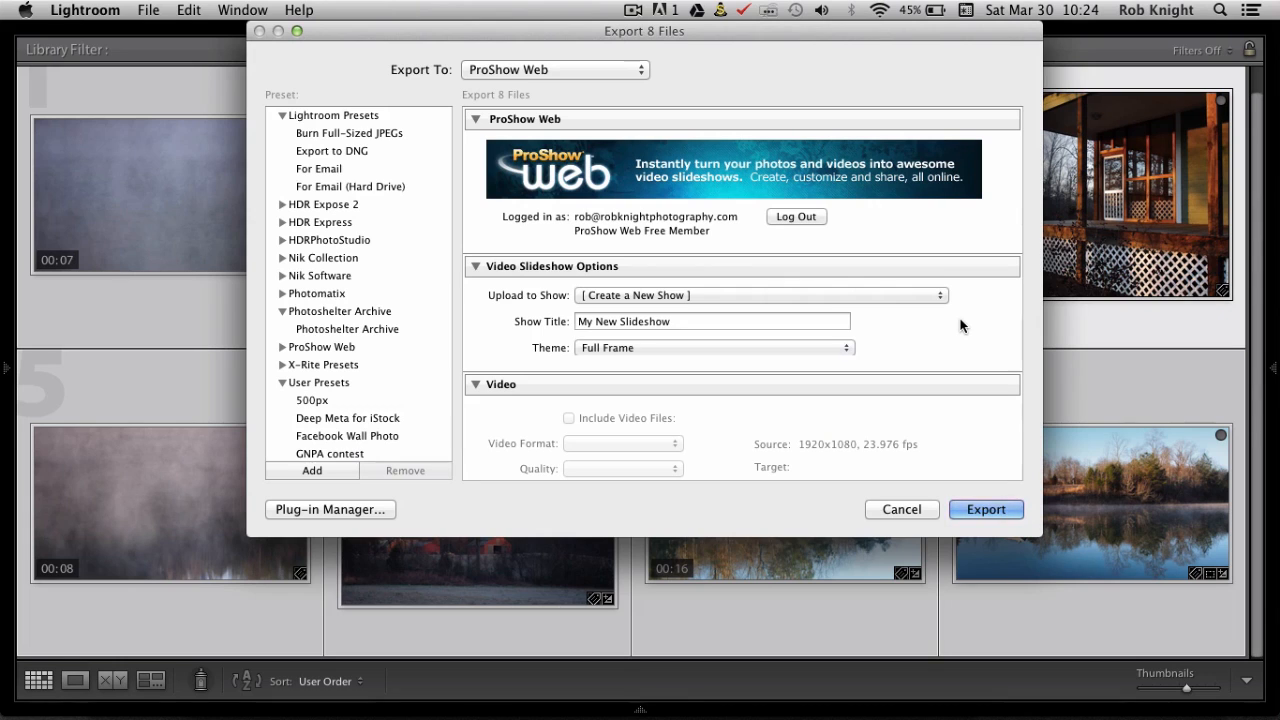
{"action": "left_click", "coordinate": [714, 347]}
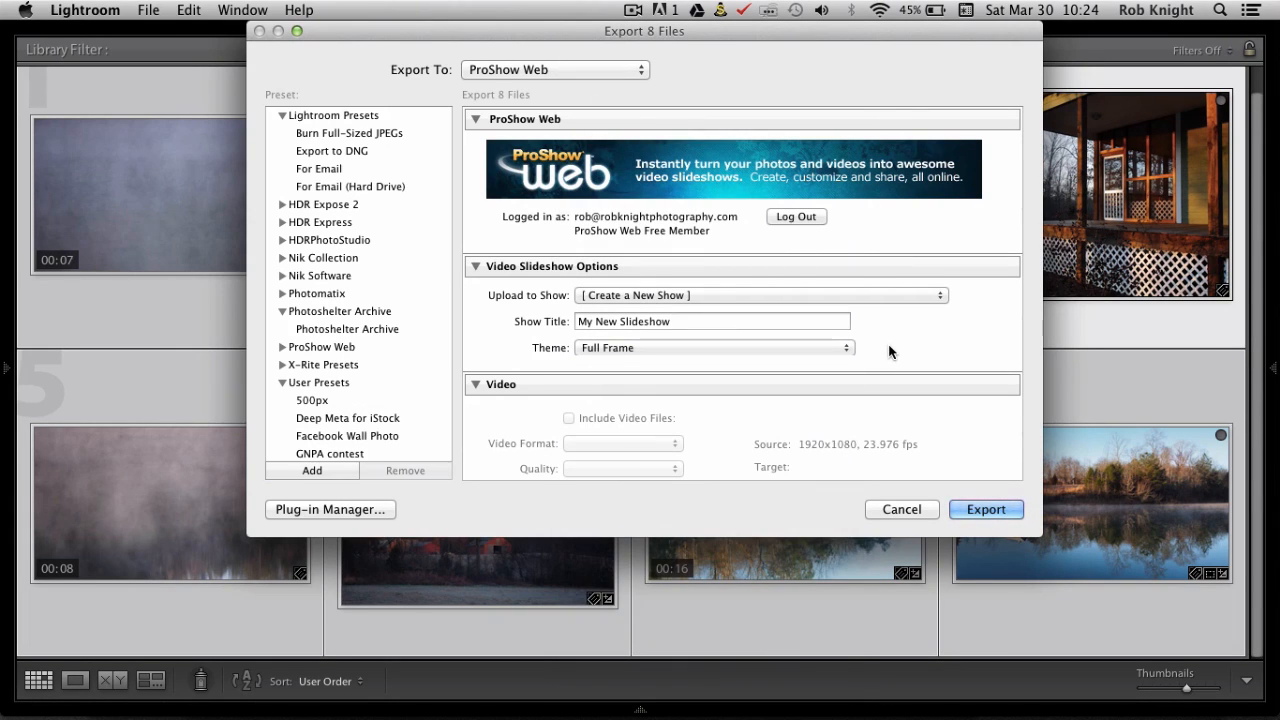
{"action": "mouse_move", "coordinate": [788, 338]}
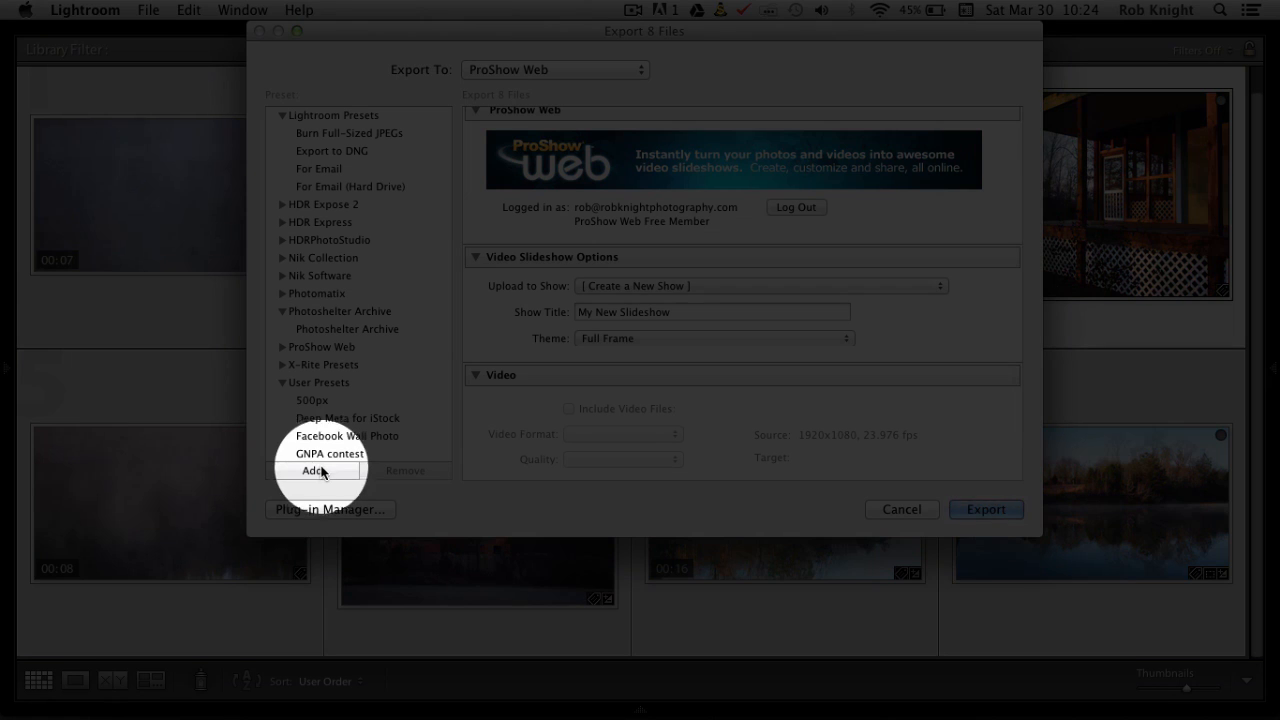
- Save the settings as user preset 'ProwShow Full Frame' and cancel the Export dialog
{"action": "left_click", "coordinate": [313, 470]}
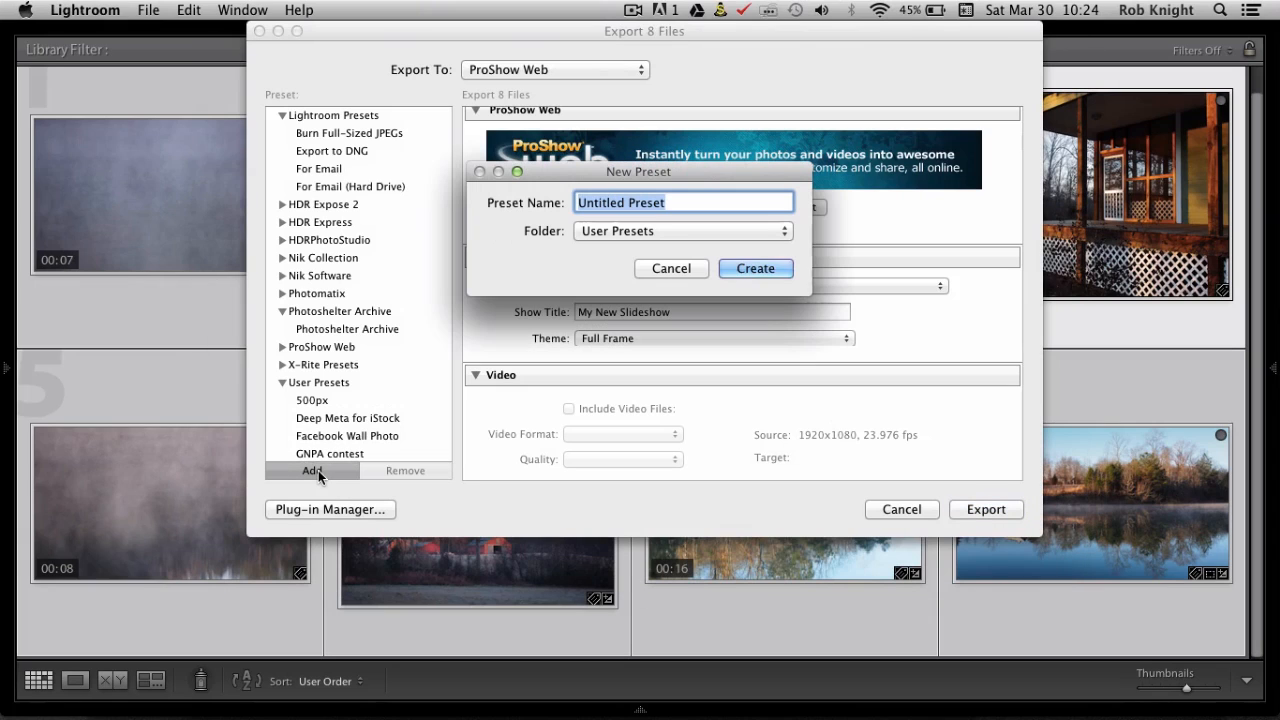
{"action": "mouse_move", "coordinate": [555, 268]}
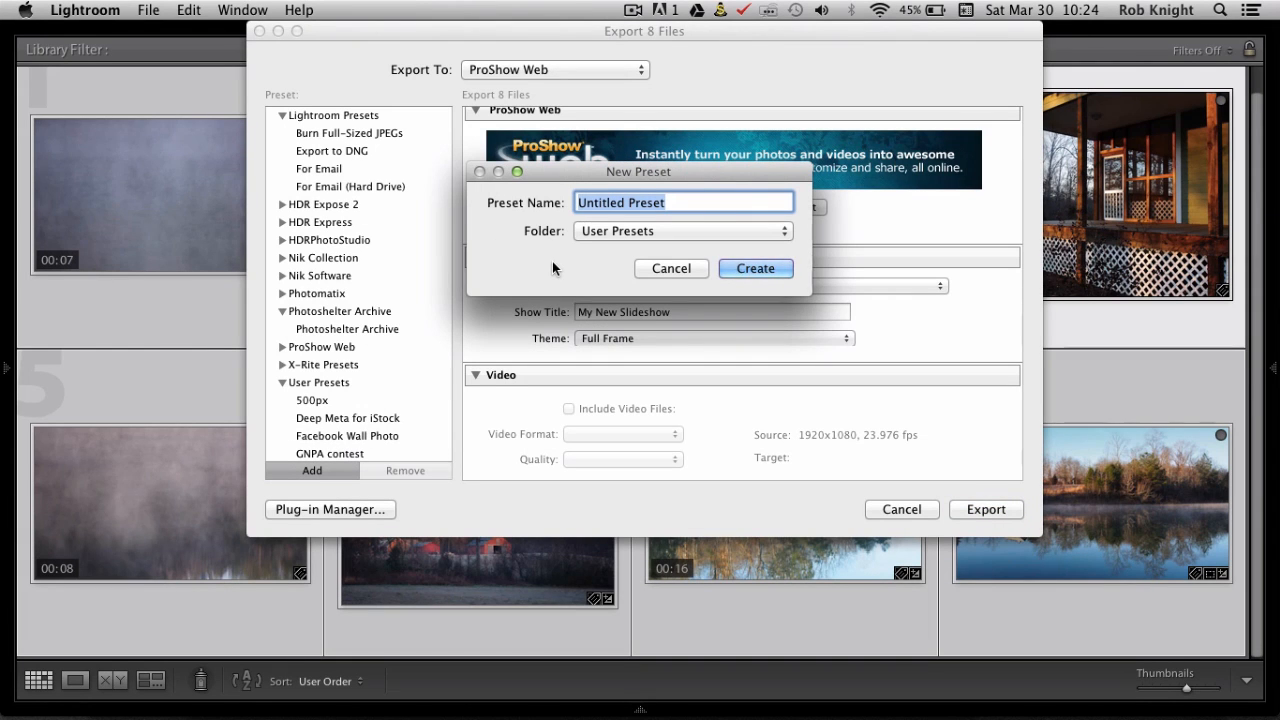
{"action": "type", "text": "Prow"}
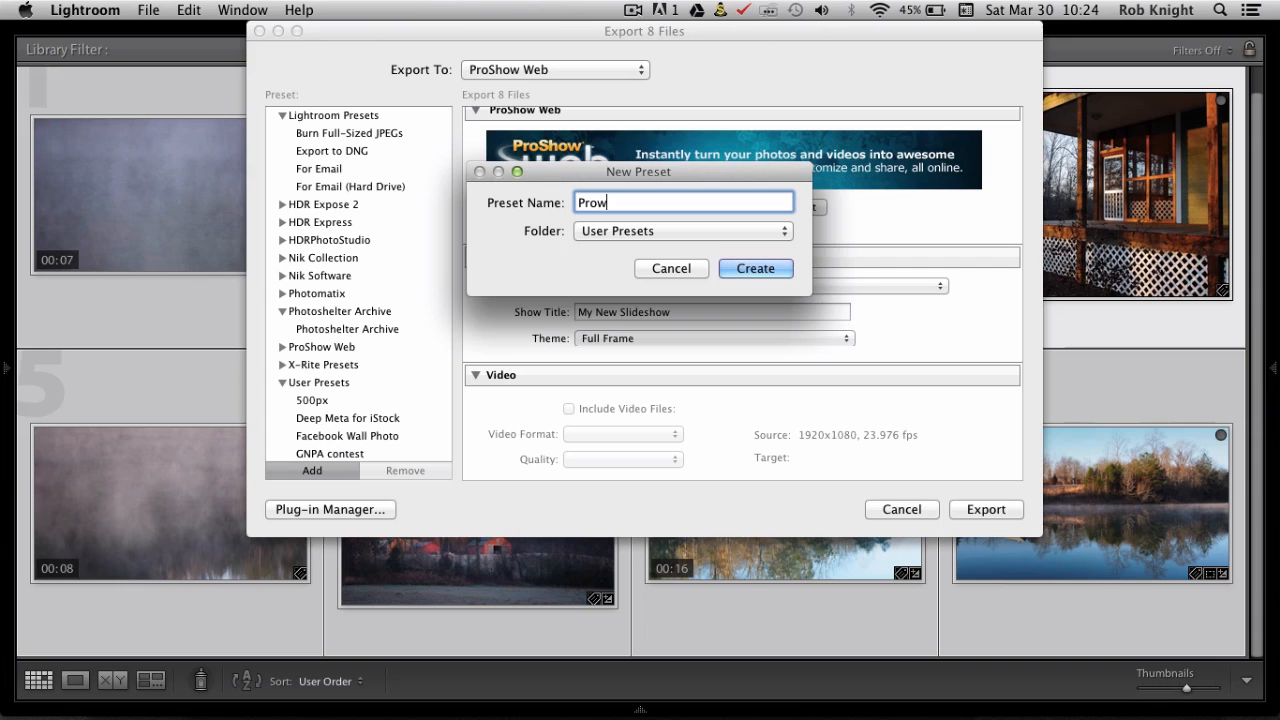
{"action": "type", "text": "Show"}
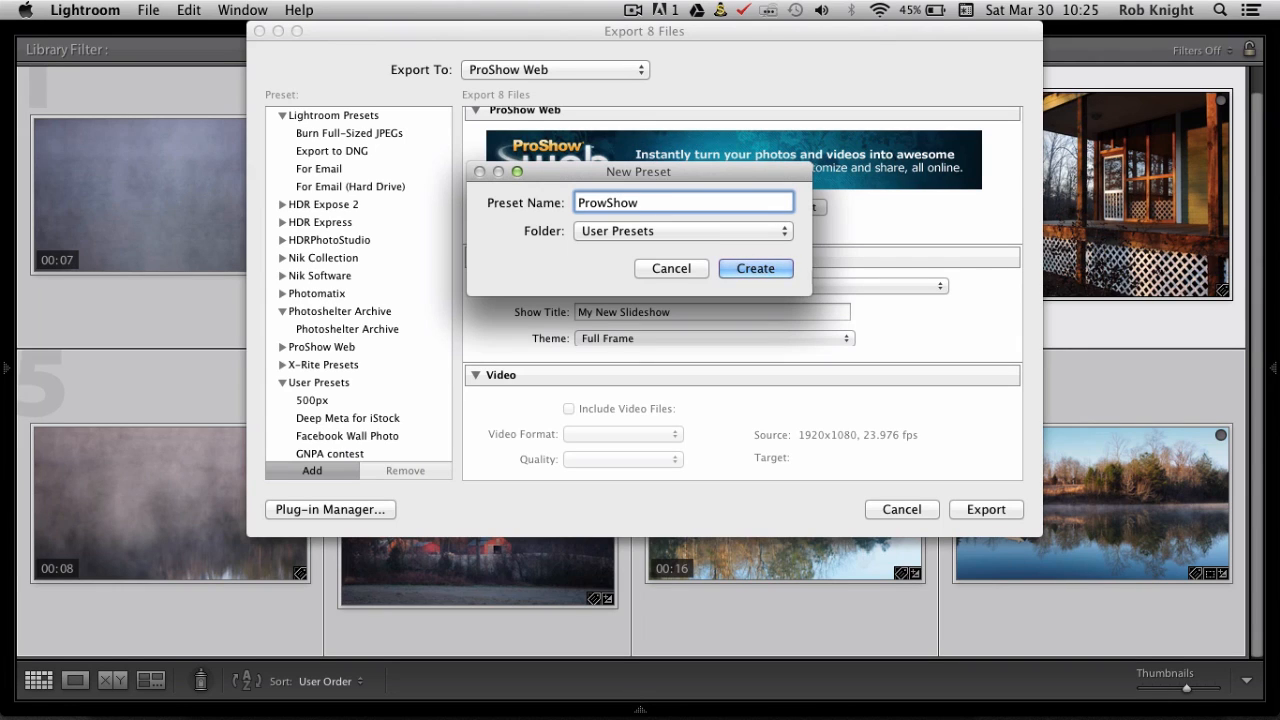
{"action": "type", "text": "Full Fra"}
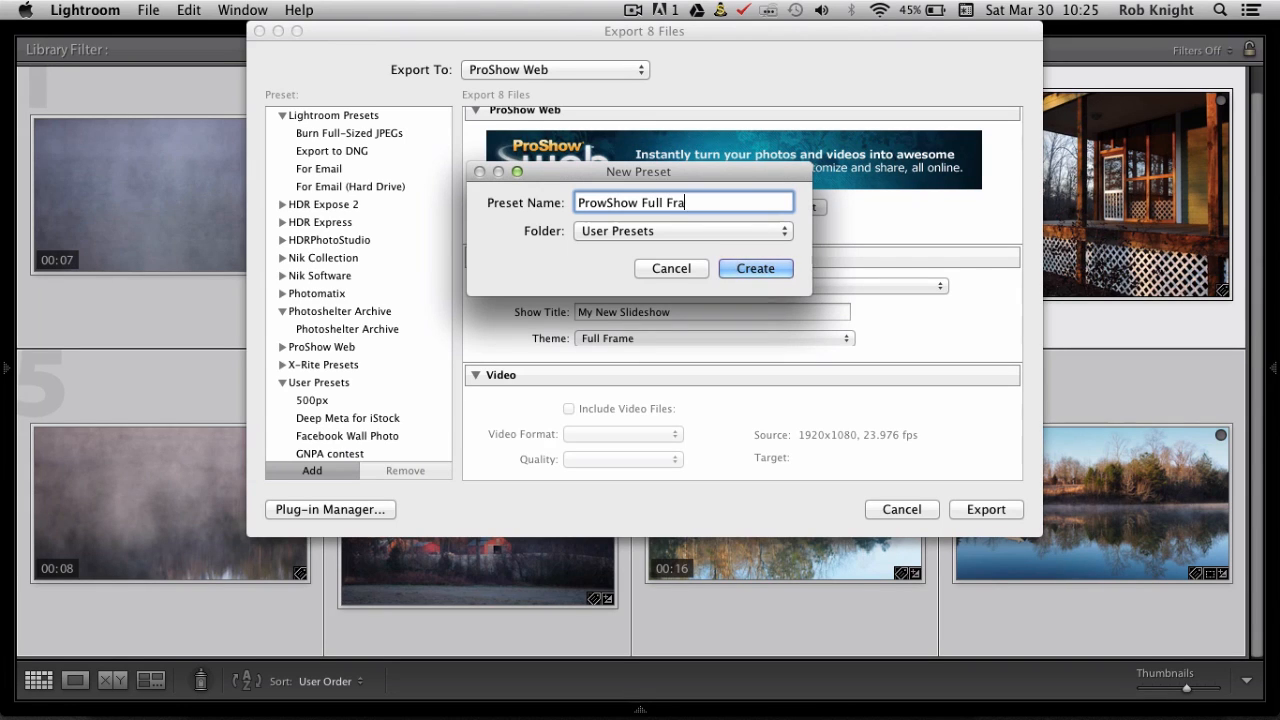
{"action": "type", "text": "me"}
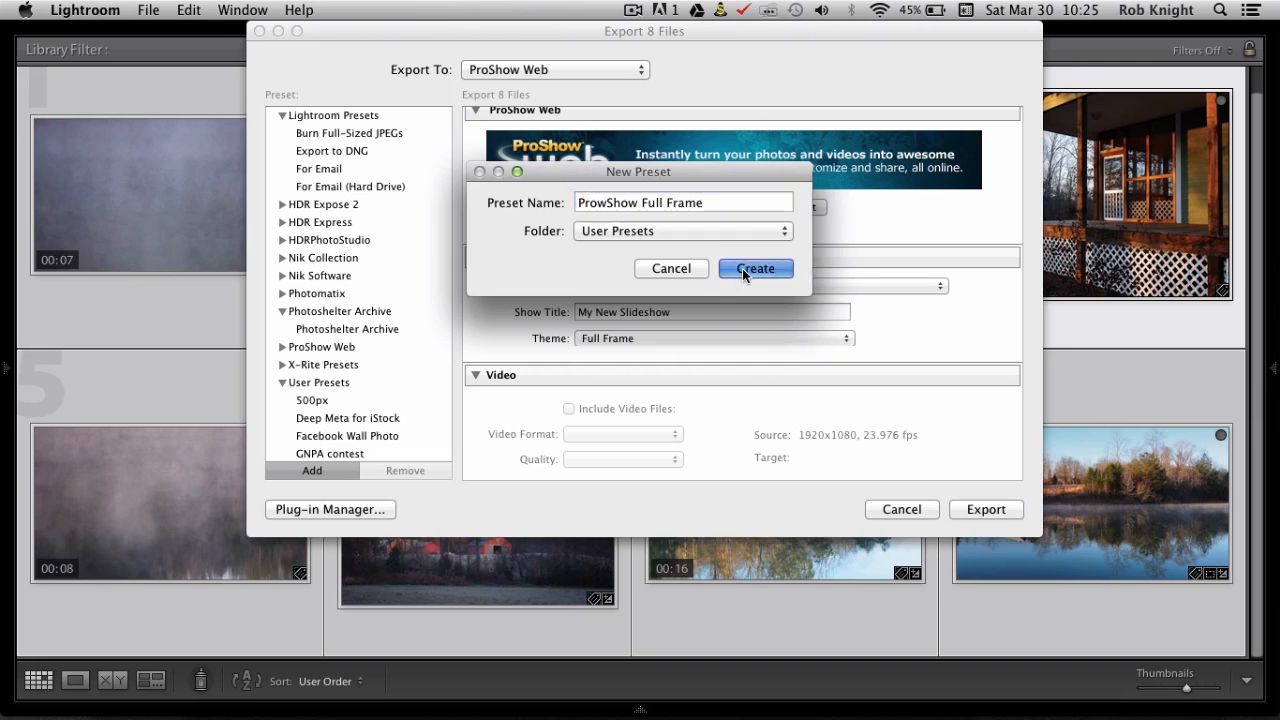
{"action": "left_click", "coordinate": [755, 268]}
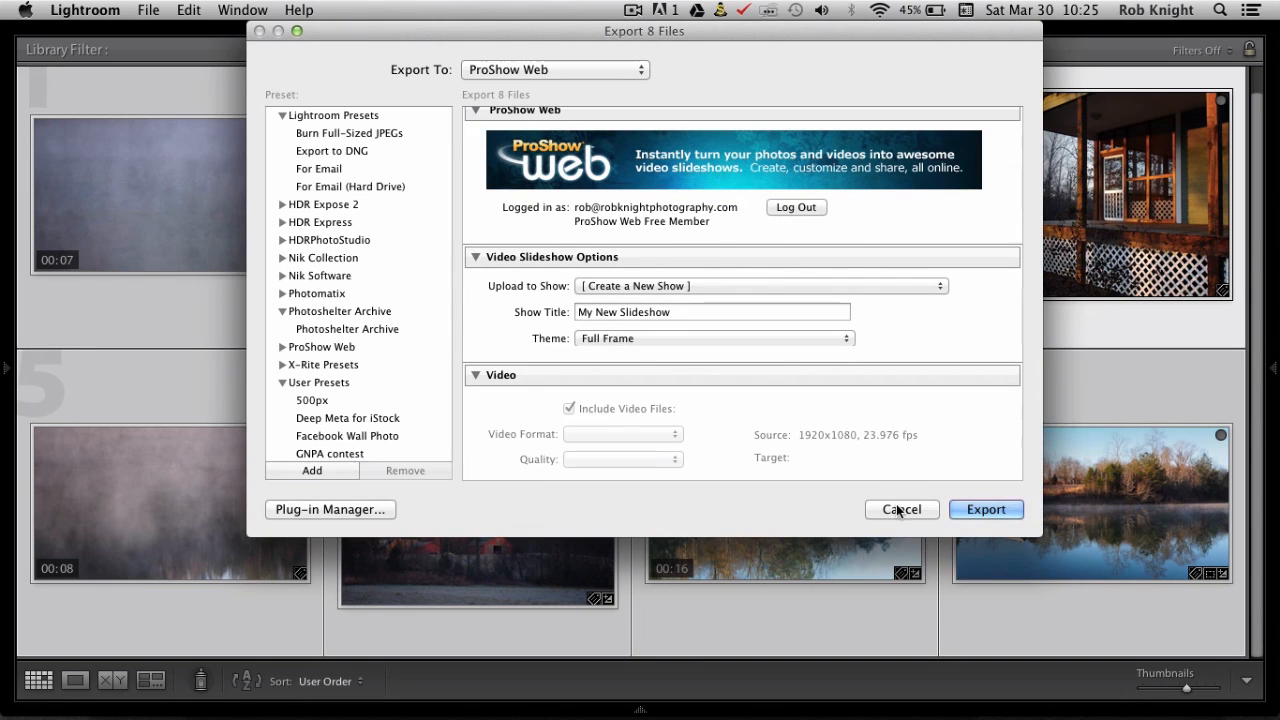
{"action": "left_click", "coordinate": [901, 509]}
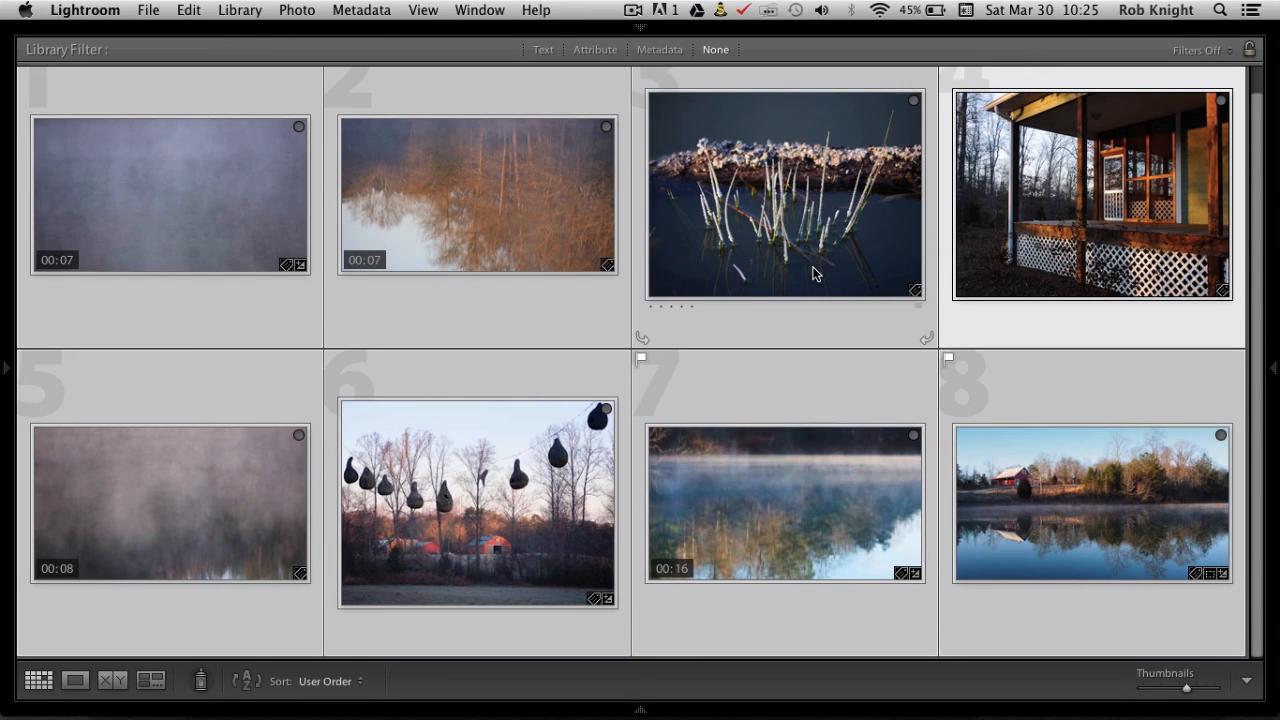
{"action": "mouse_move", "coordinate": [800, 227]}
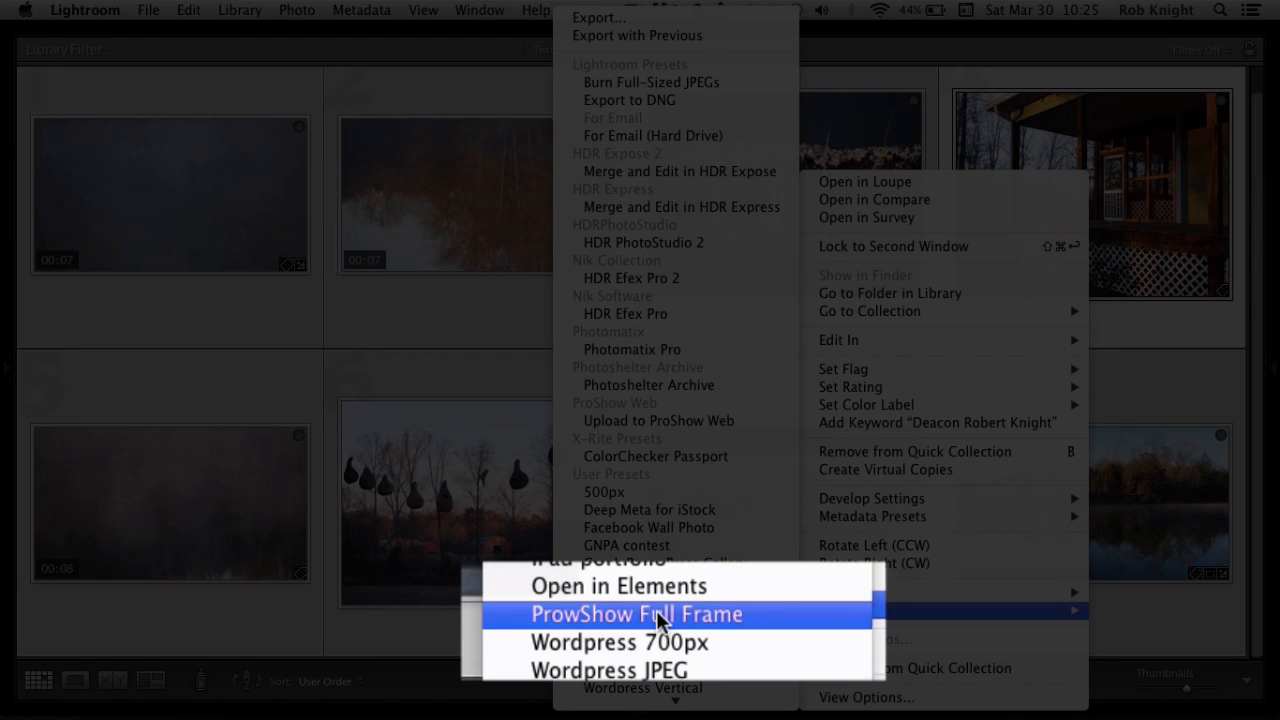
- Export the selected photos and clips using the ProwShow Full Frame user preset
{"action": "left_click", "coordinate": [636, 613]}
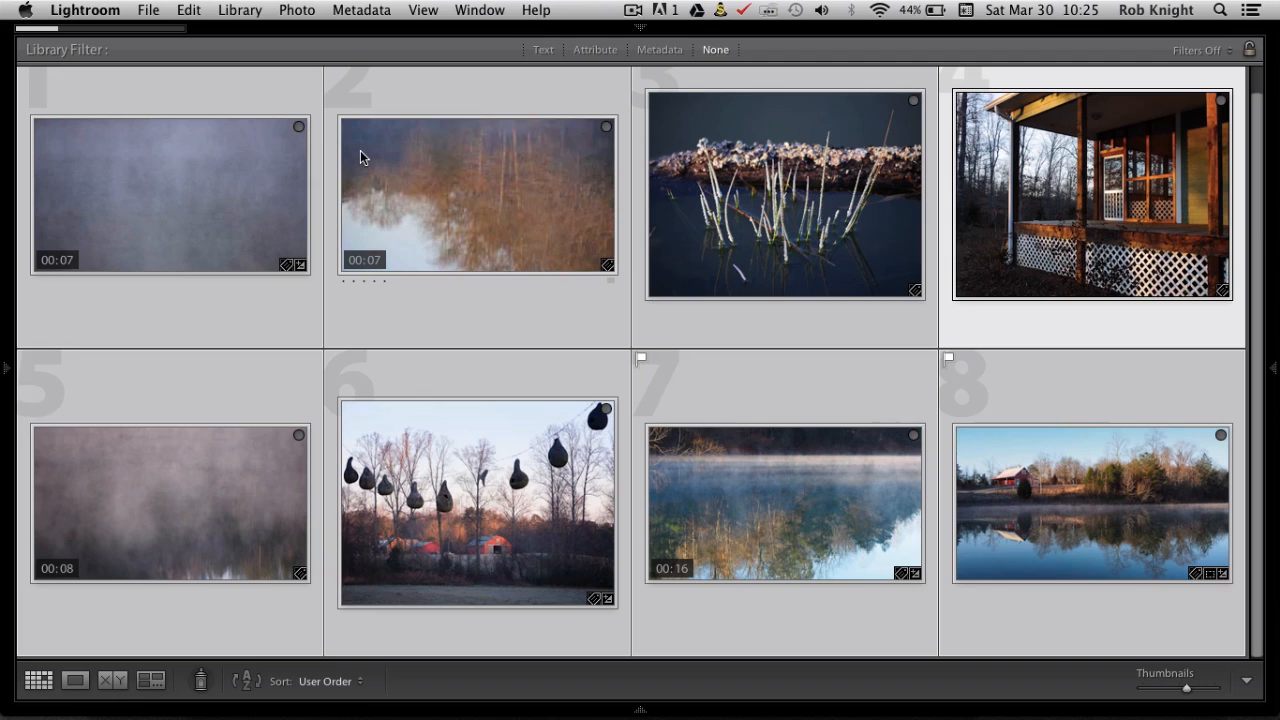
{"action": "mouse_move", "coordinate": [363, 157]}
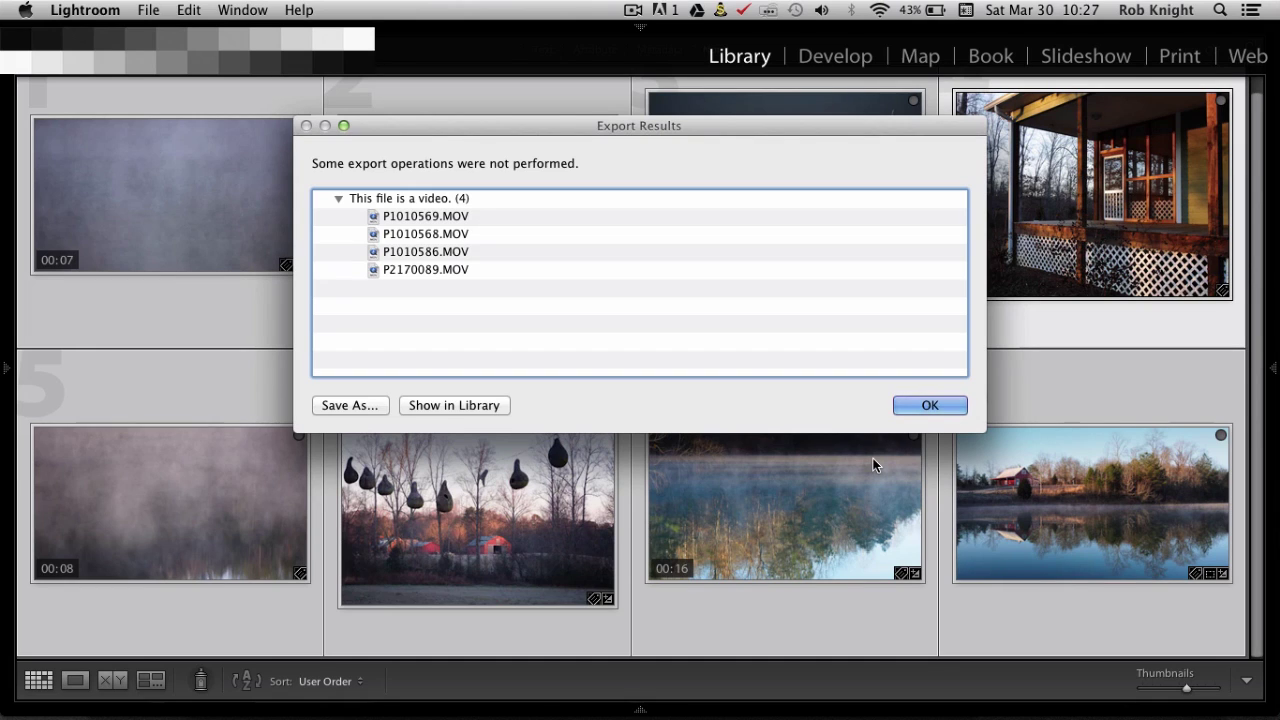
{"action": "mouse_move", "coordinate": [598, 250]}
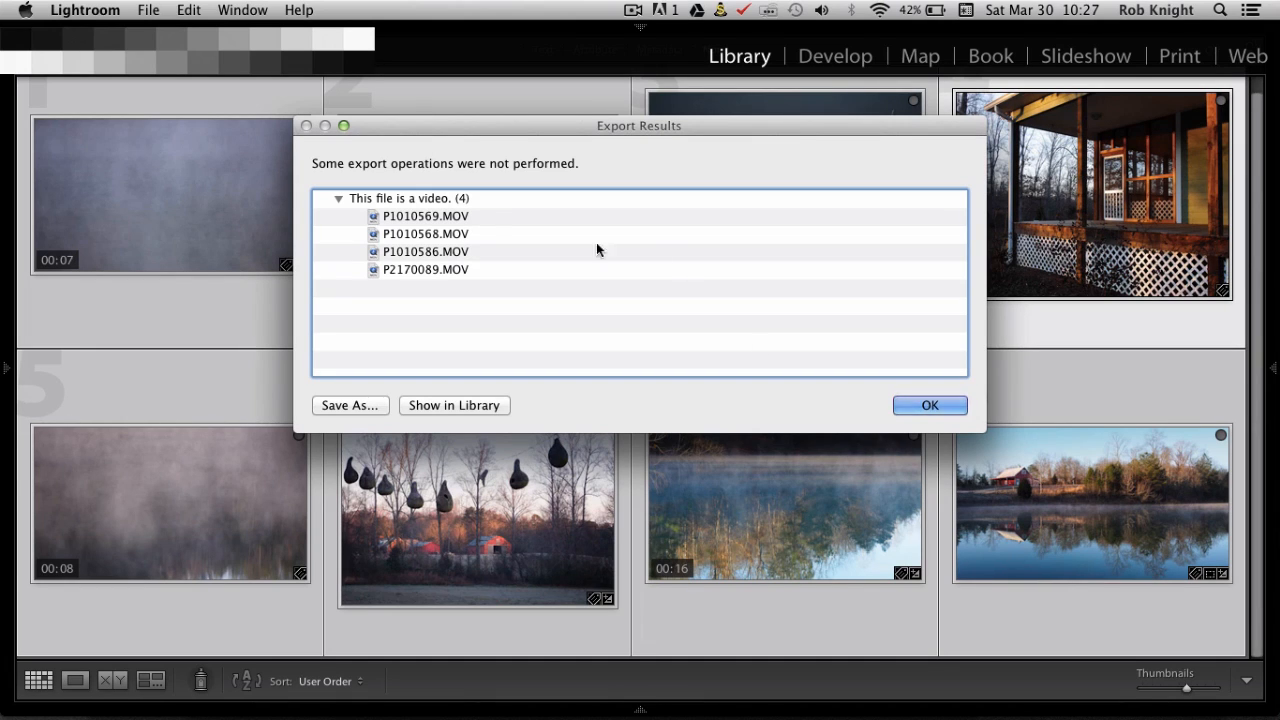
{"action": "mouse_move", "coordinate": [536, 180]}
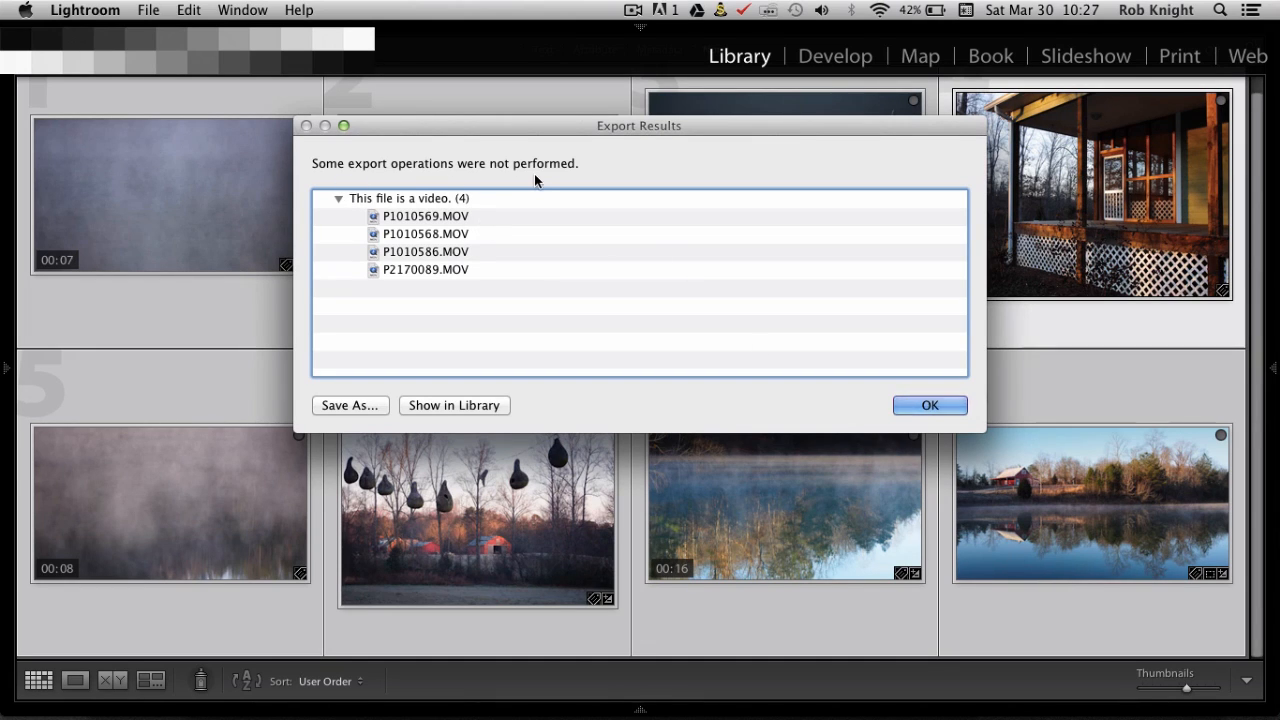
{"action": "mouse_move", "coordinate": [497, 210]}
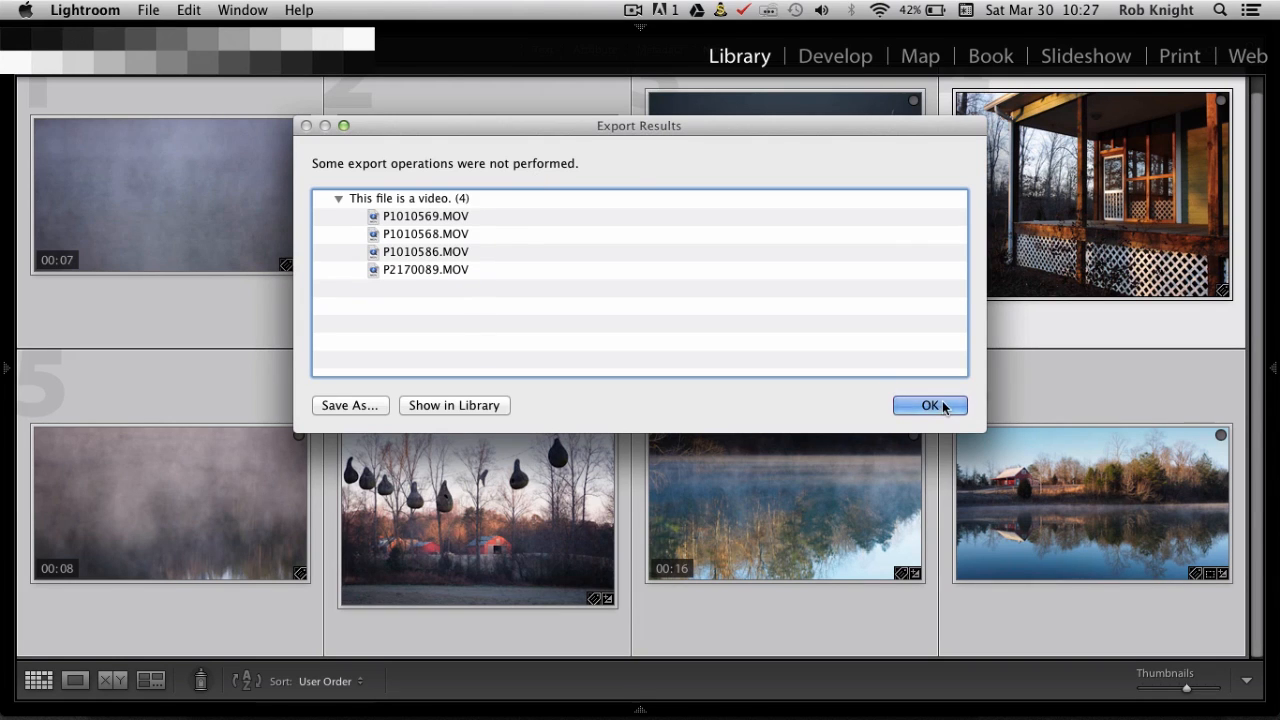
- Acknowledge the Export Results notice listing the four skipped .MOV clips
{"action": "left_click", "coordinate": [928, 405]}
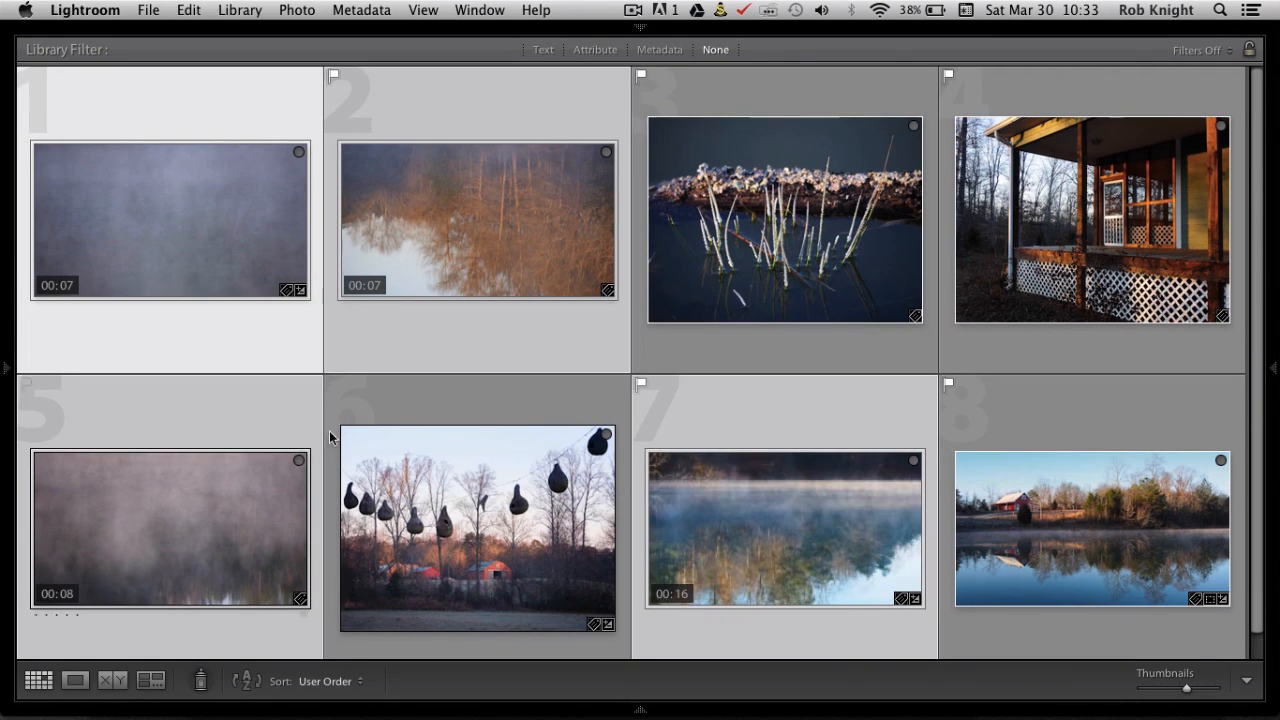
- Export the four clips with the Video for ProShow Web preset at H.264 Max quality
{"action": "right_click", "coordinate": [785, 220]}
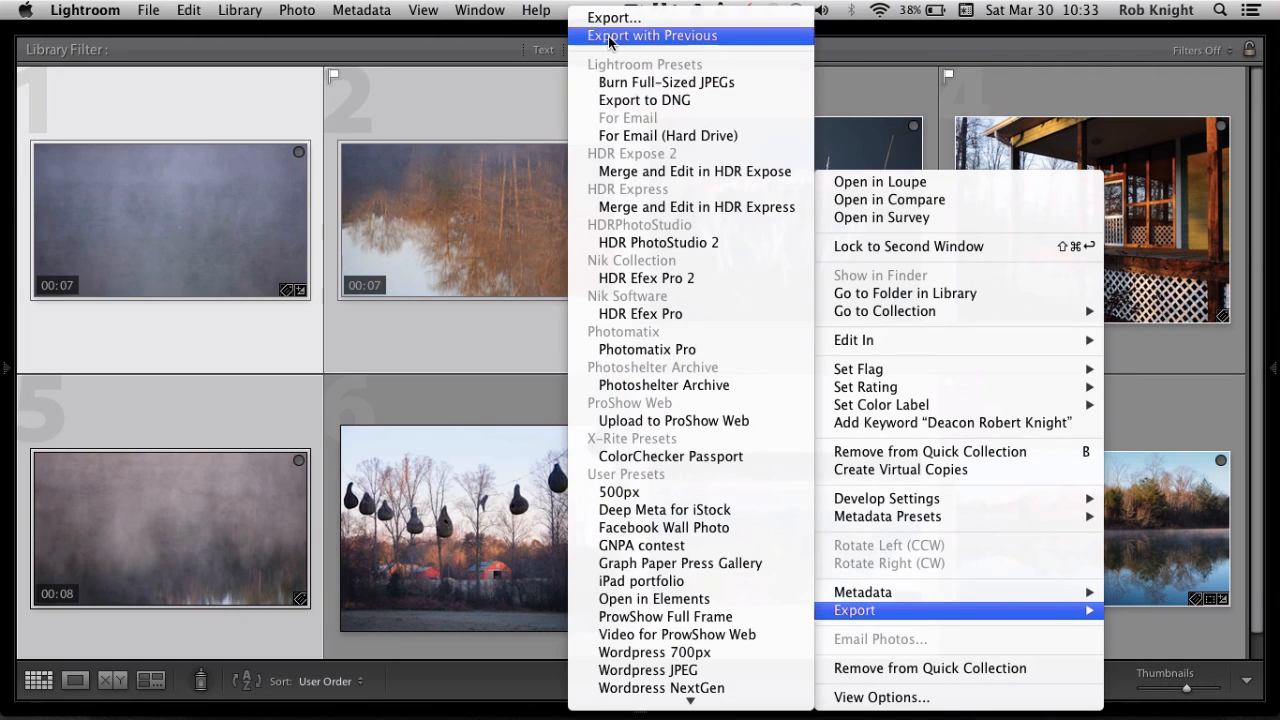
{"action": "left_click", "coordinate": [612, 17]}
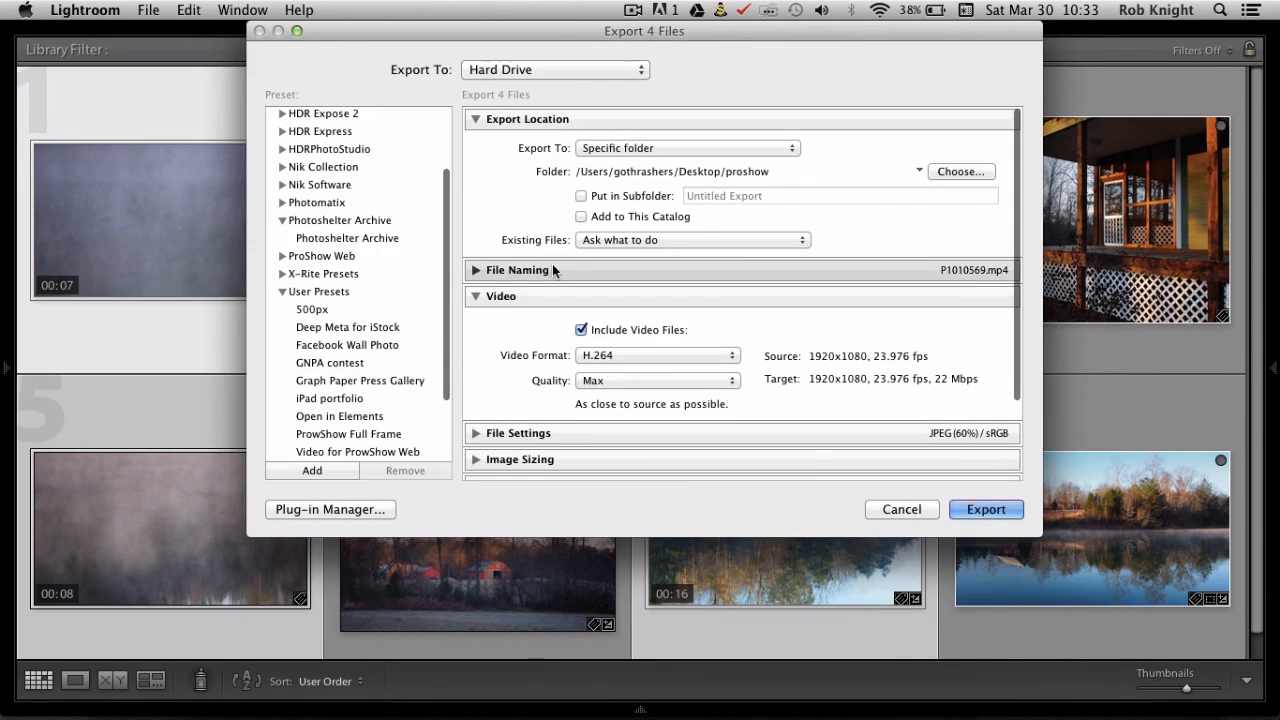
{"action": "scroll", "scroll_direction": "down", "scroll_amount": 3}
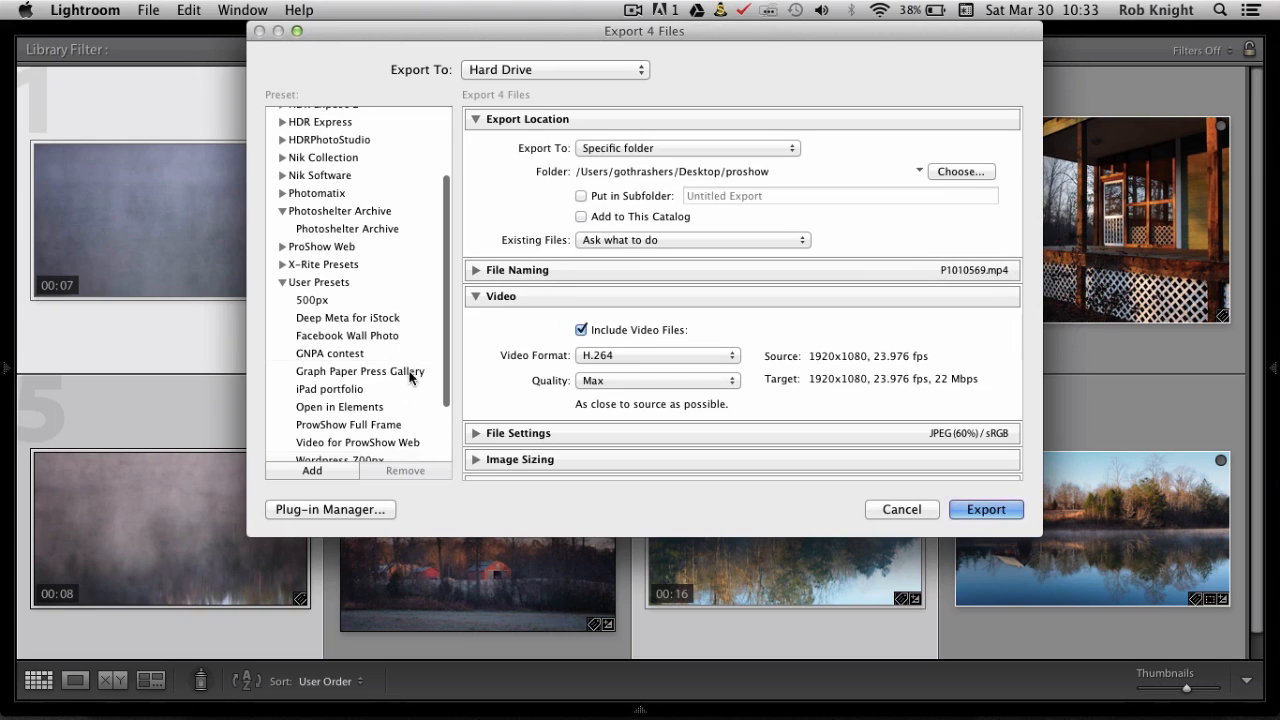
{"action": "left_click", "coordinate": [357, 442]}
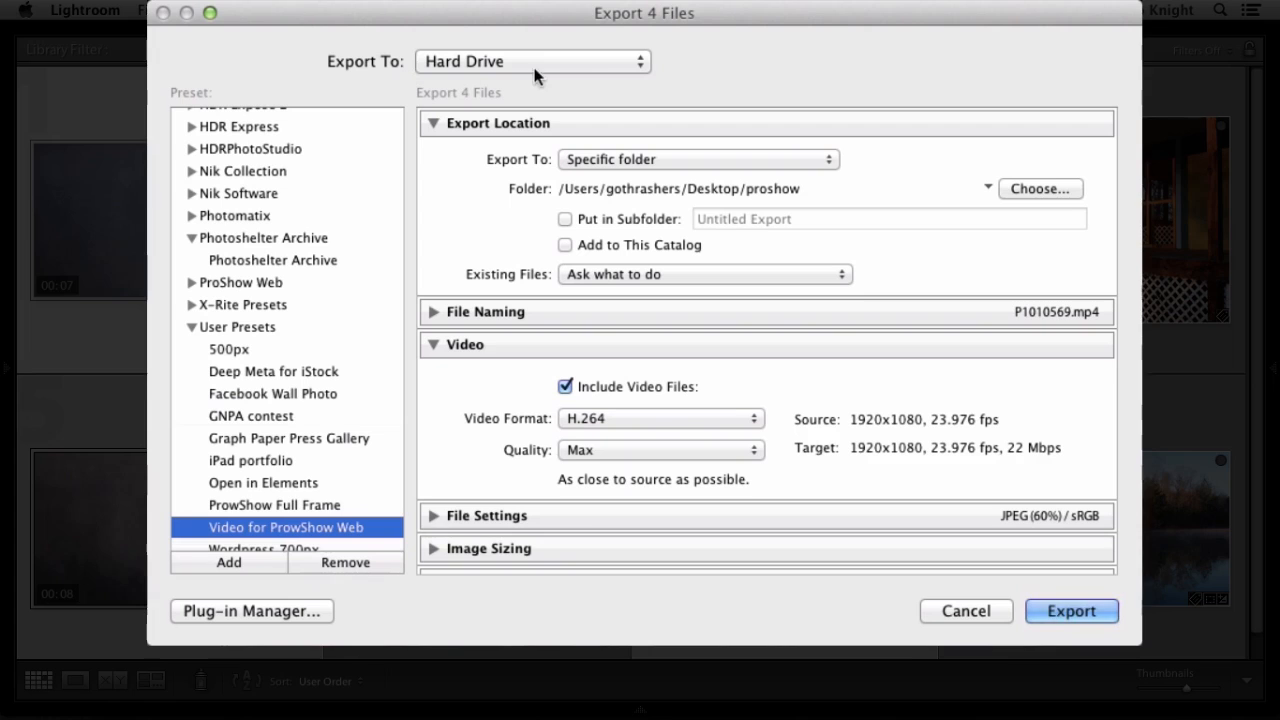
{"action": "mouse_move", "coordinate": [630, 210]}
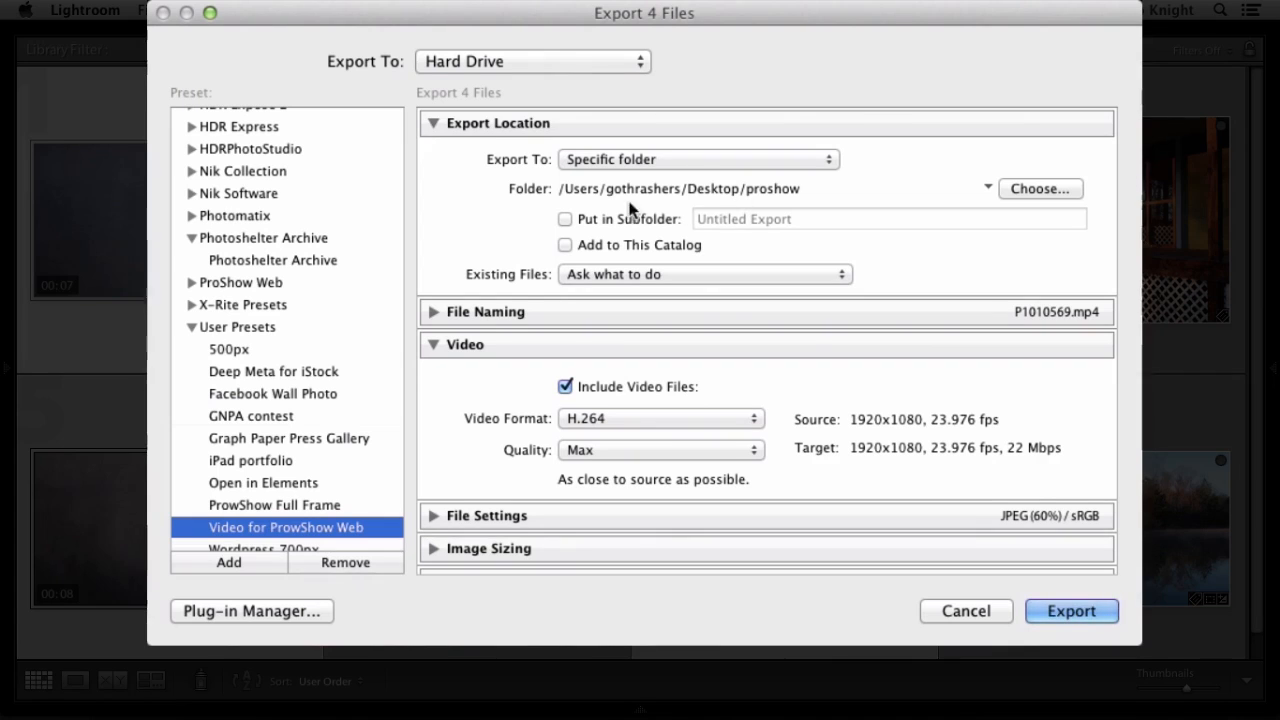
{"action": "mouse_move", "coordinate": [810, 195]}
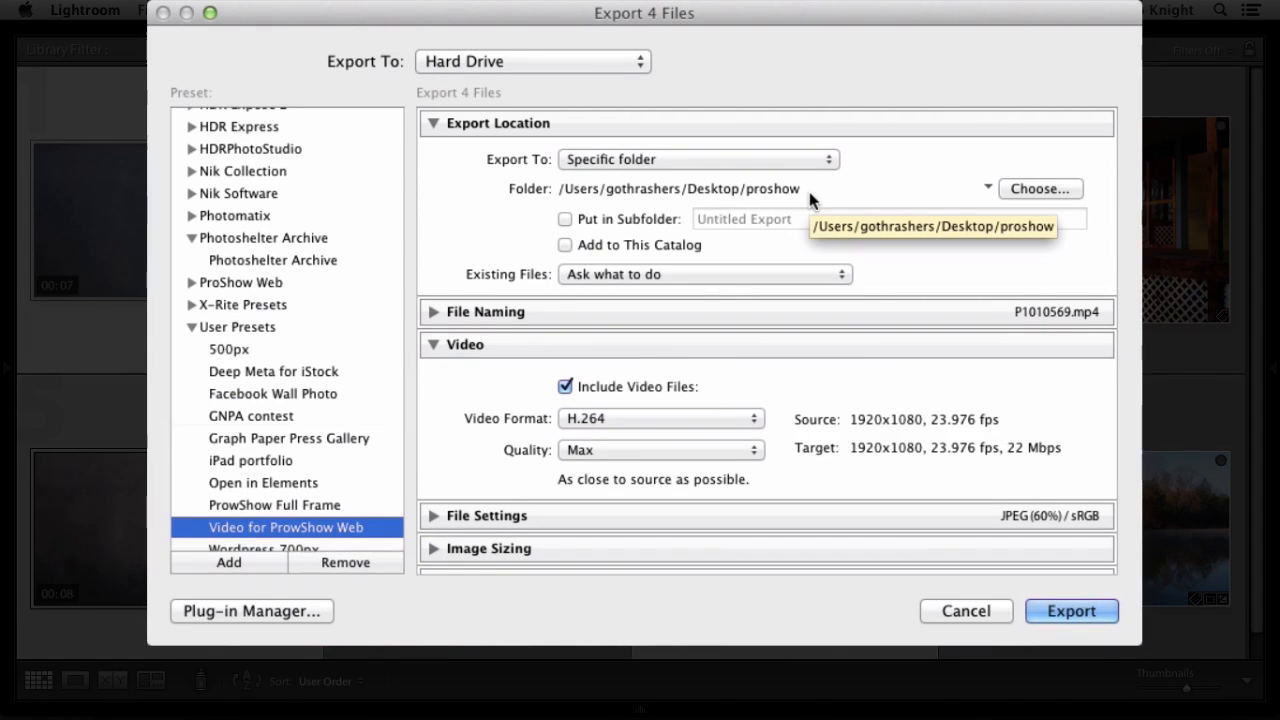
{"action": "scroll", "scroll_direction": "down", "scroll_amount": 3}
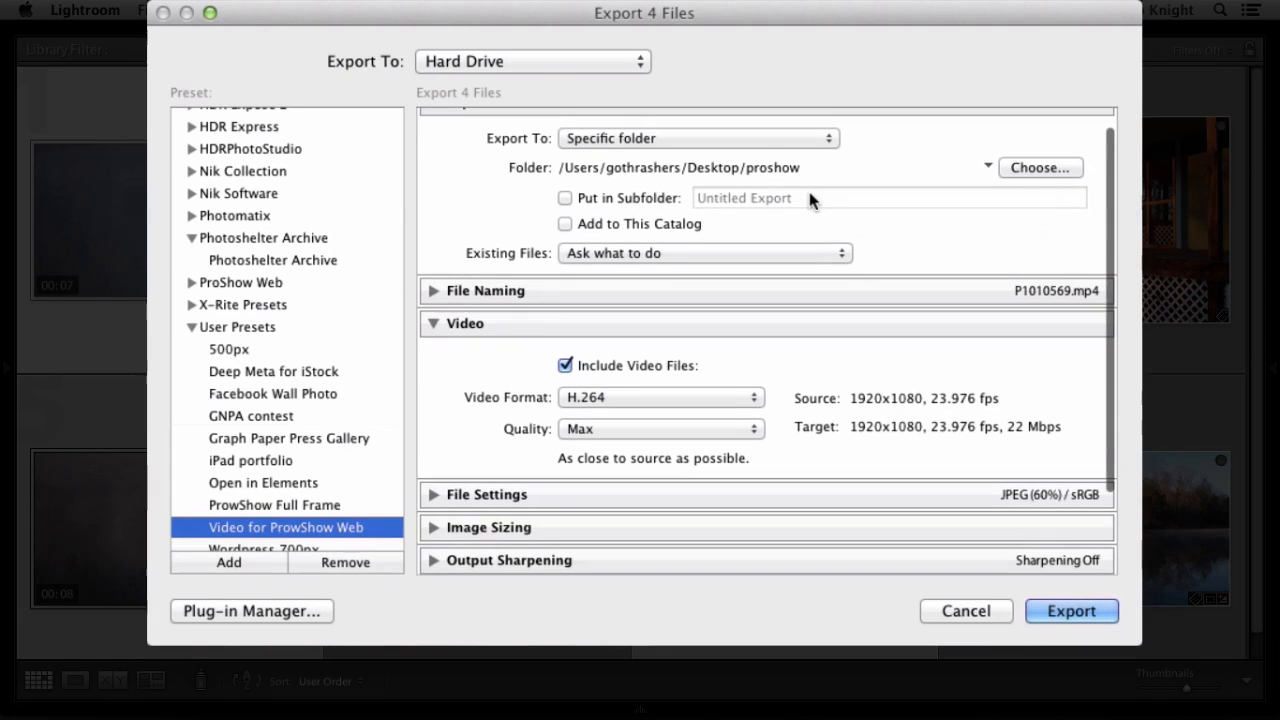
{"action": "mouse_move", "coordinate": [595, 345]}
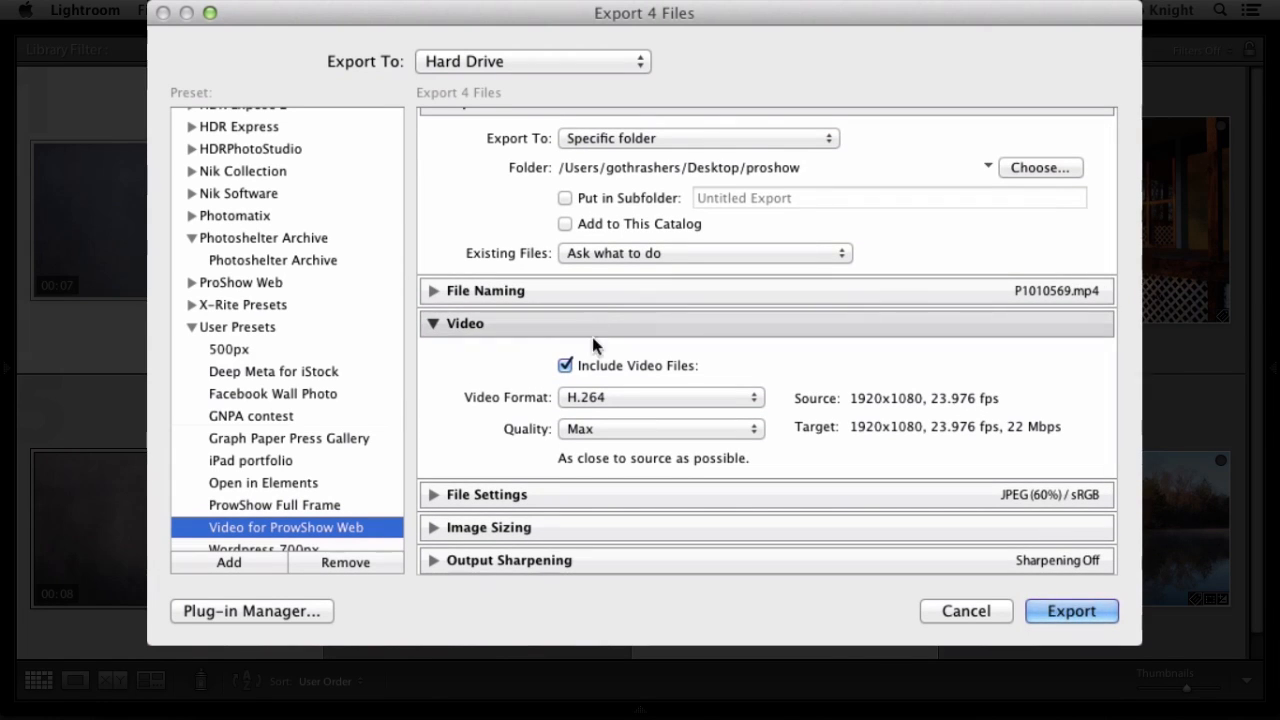
{"action": "mouse_move", "coordinate": [685, 407]}
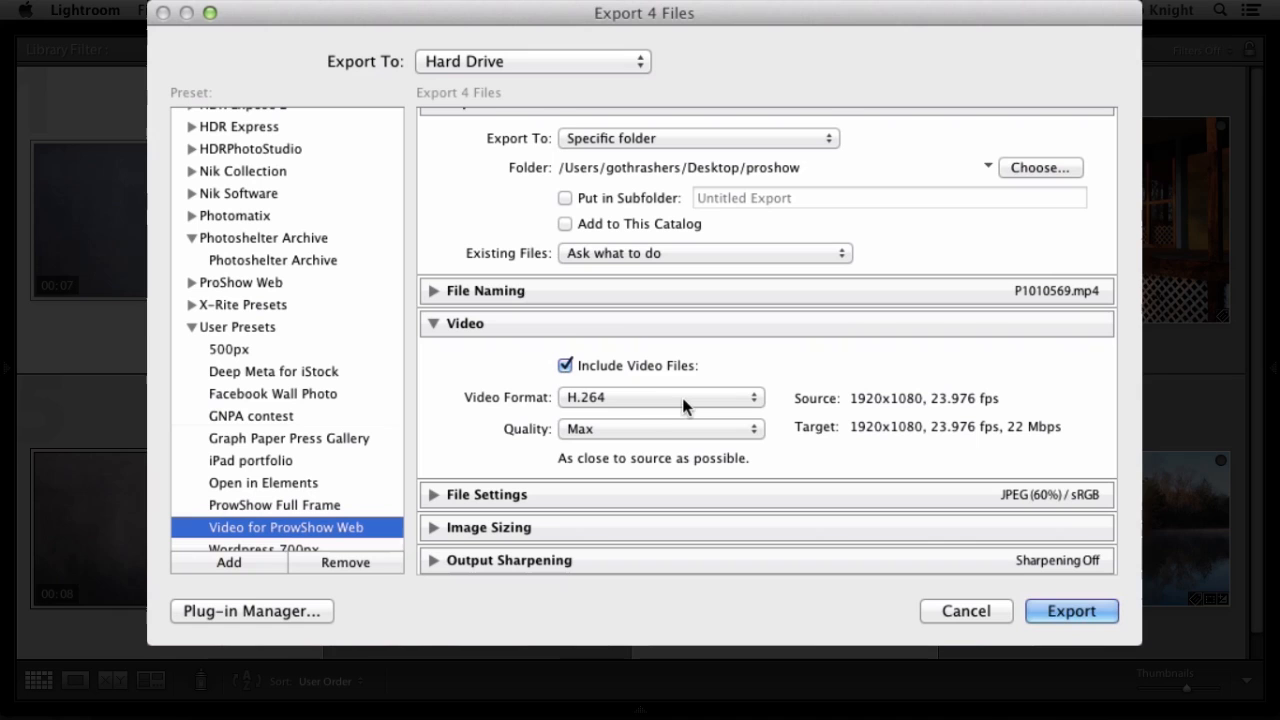
{"action": "left_click", "coordinate": [660, 429]}
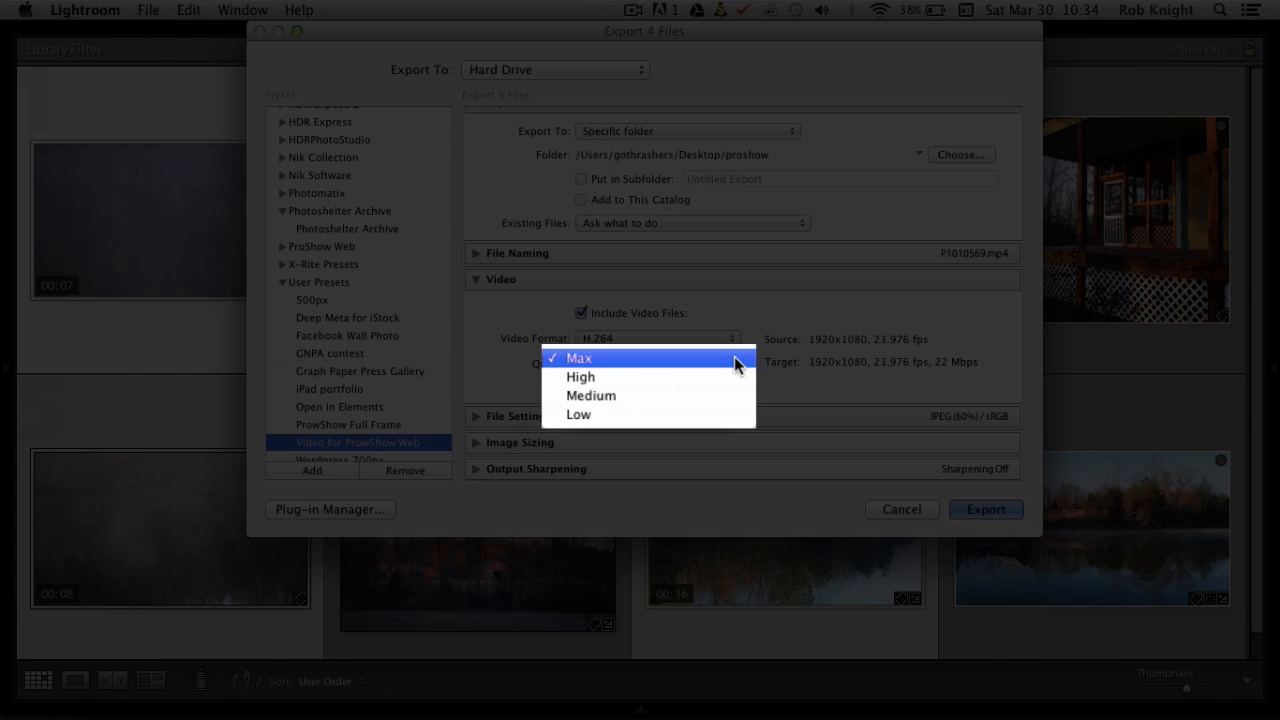
{"action": "left_click", "coordinate": [578, 358]}
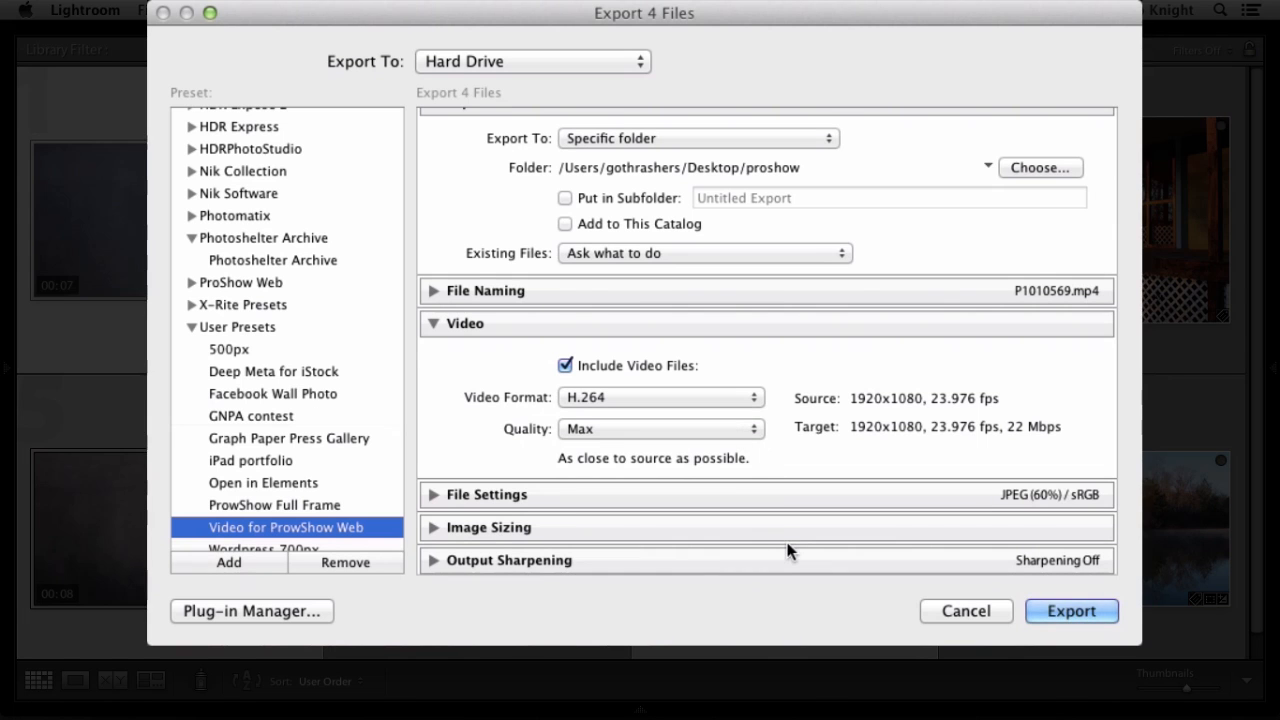
{"action": "left_click", "coordinate": [1071, 611]}
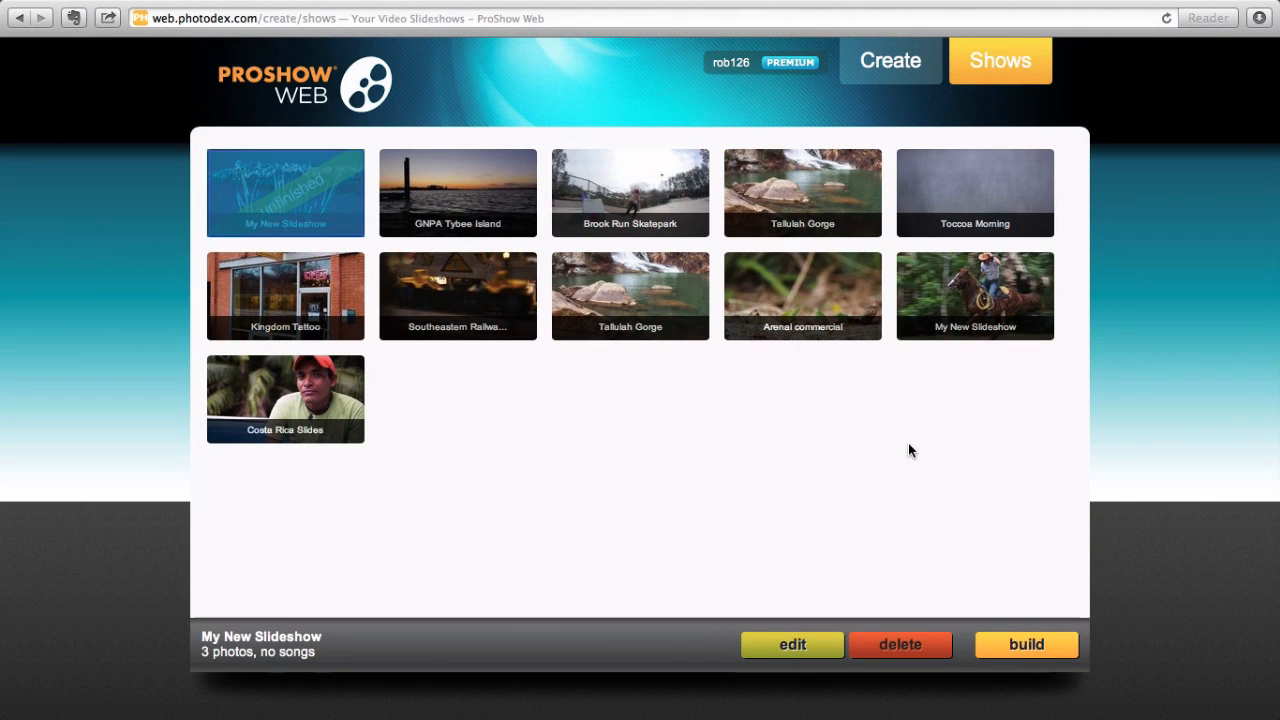
{"action": "mouse_move", "coordinate": [1000, 85]}
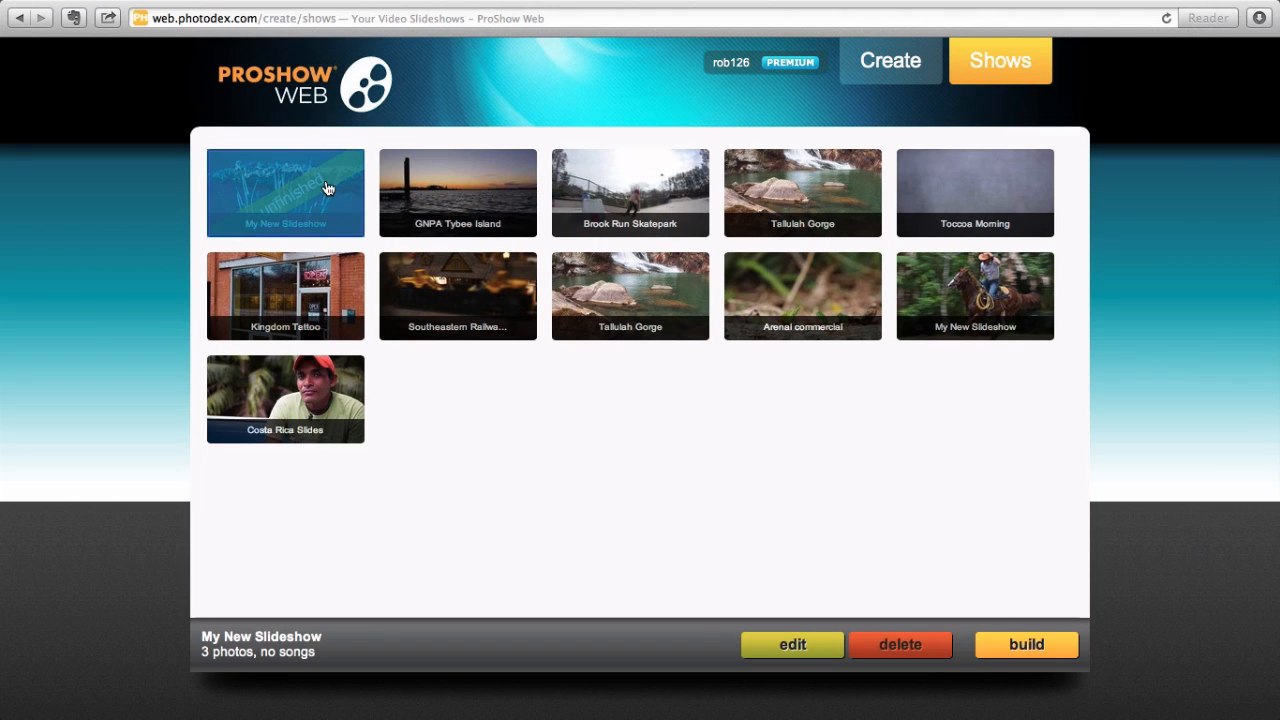
{"action": "mouse_move", "coordinate": [252, 240]}
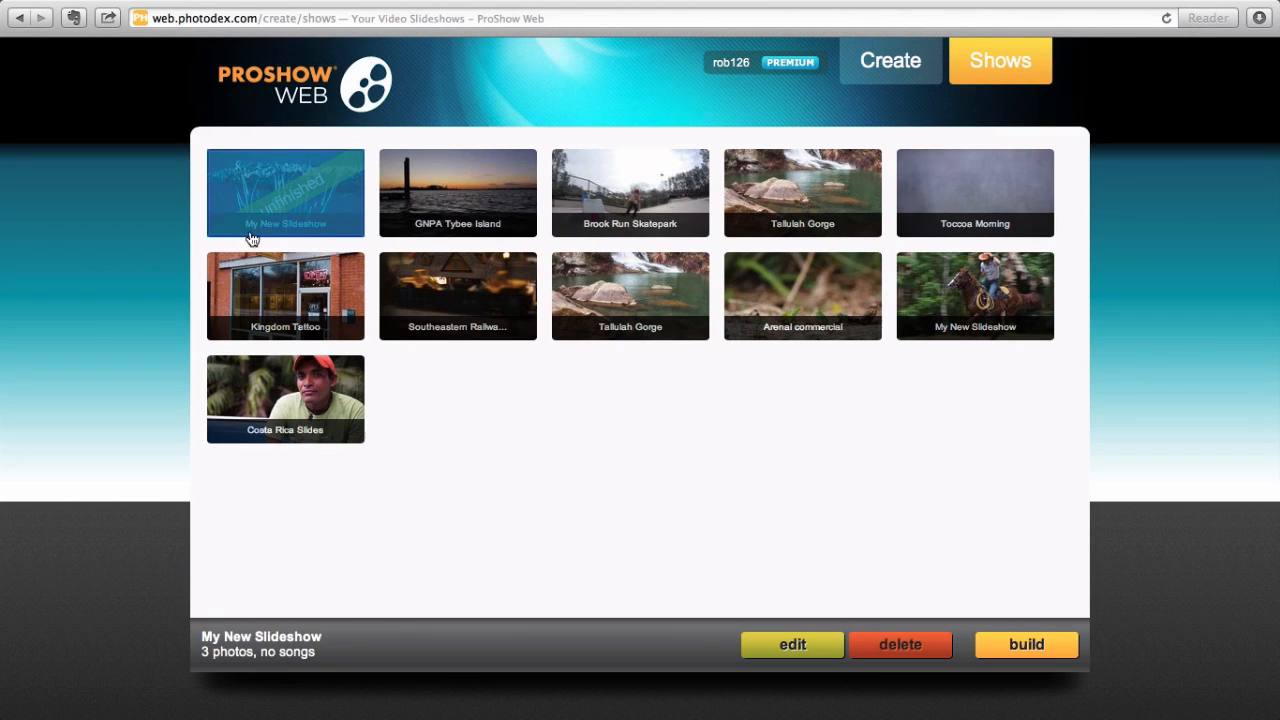
{"action": "mouse_move", "coordinate": [296, 194]}
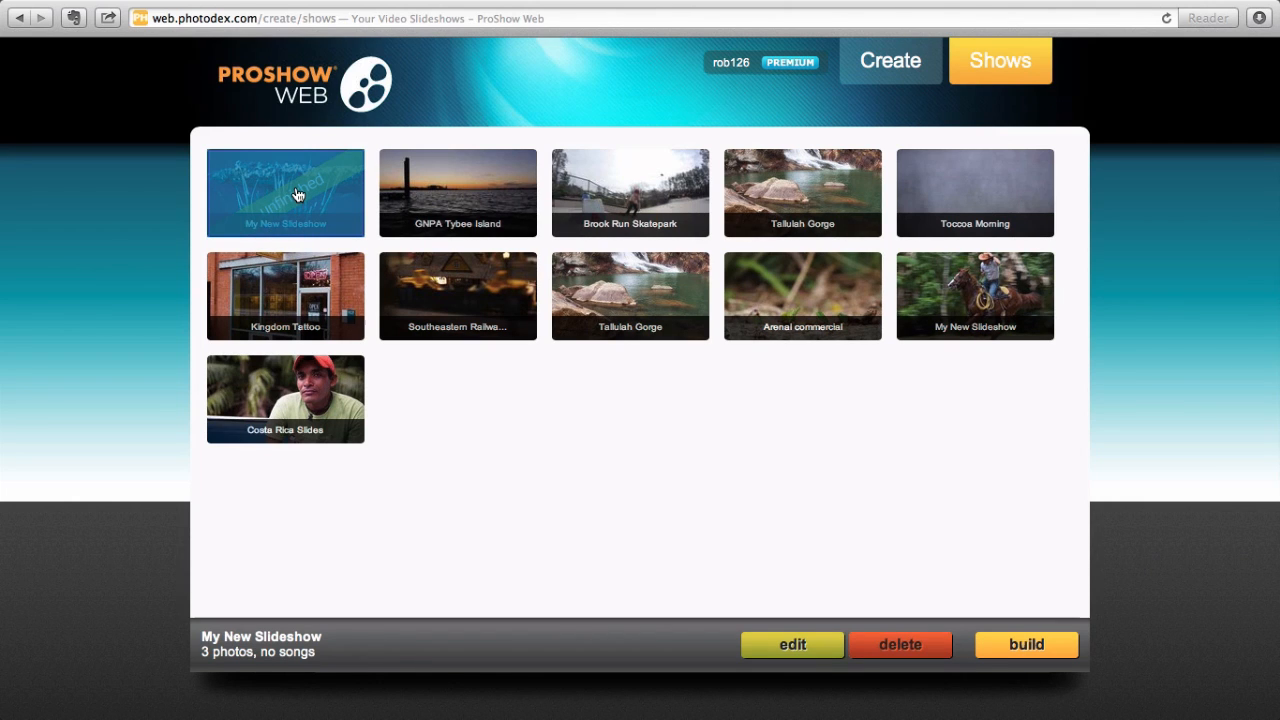
- Edit My New Slideshow and add the four .mp4 clips, P1010568.mp4 onward, from the proshow folder
{"action": "left_click", "coordinate": [792, 644]}
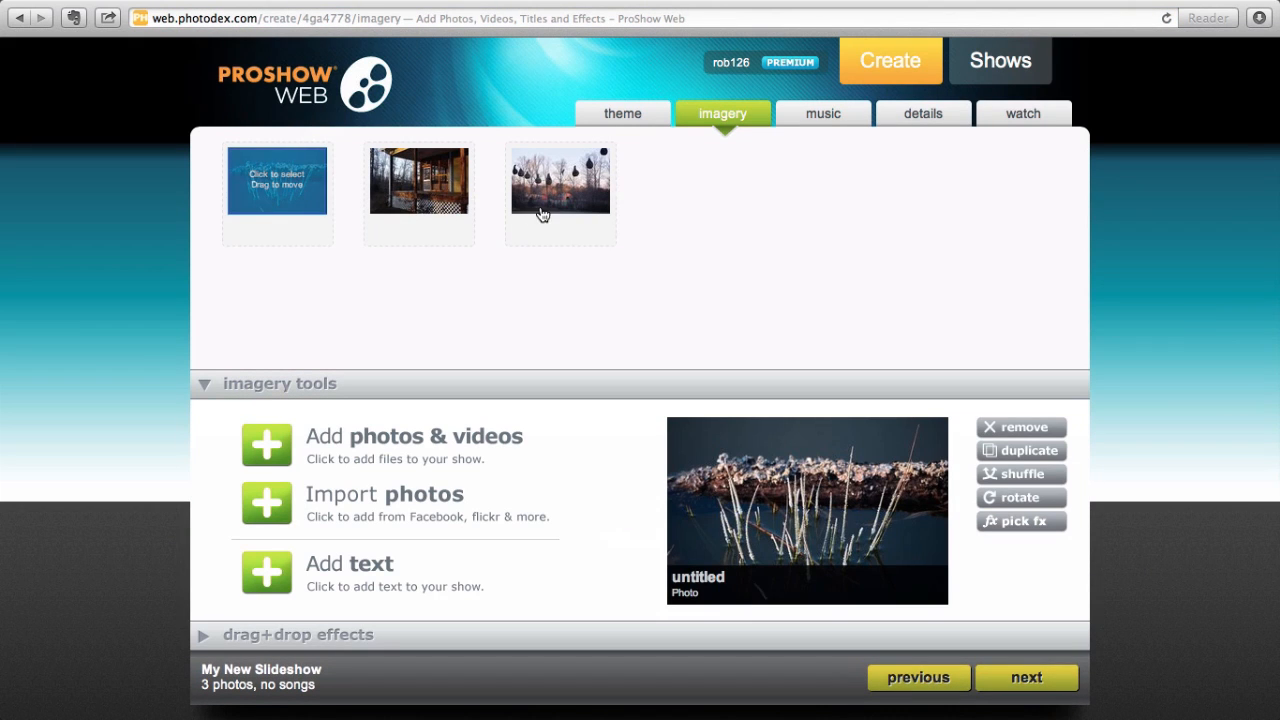
{"action": "mouse_move", "coordinate": [555, 238]}
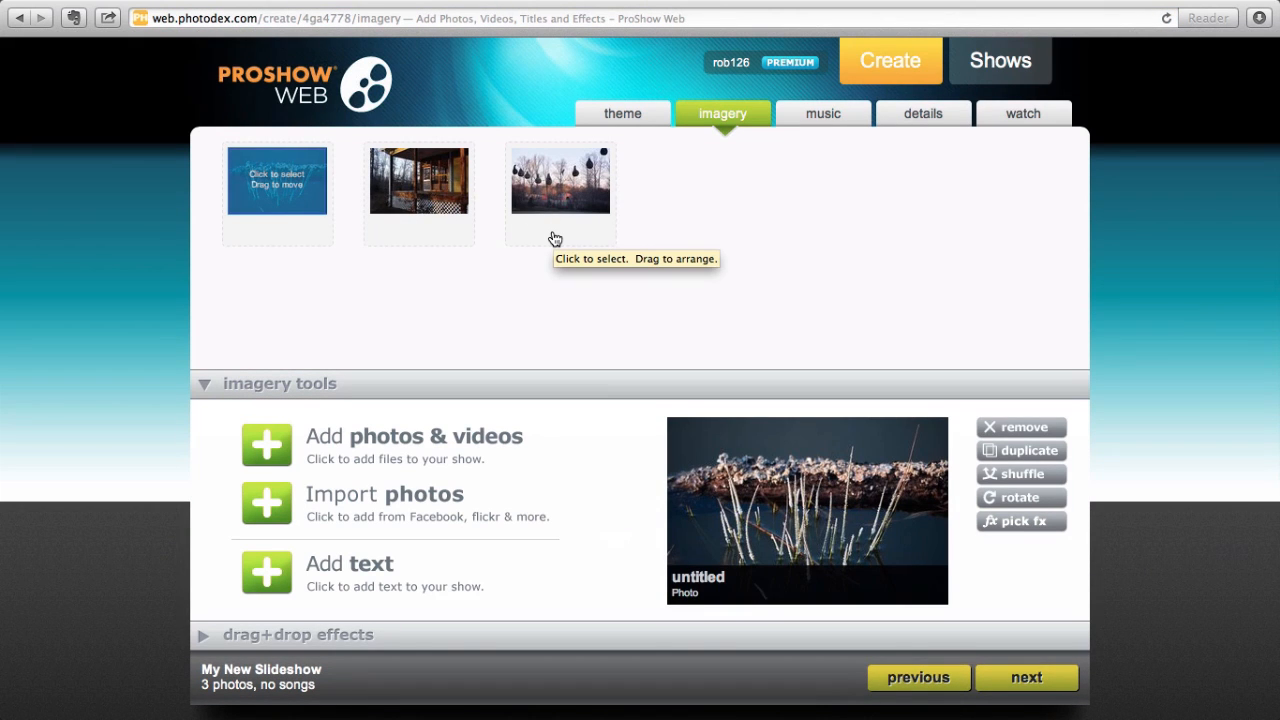
{"action": "mouse_move", "coordinate": [452, 253]}
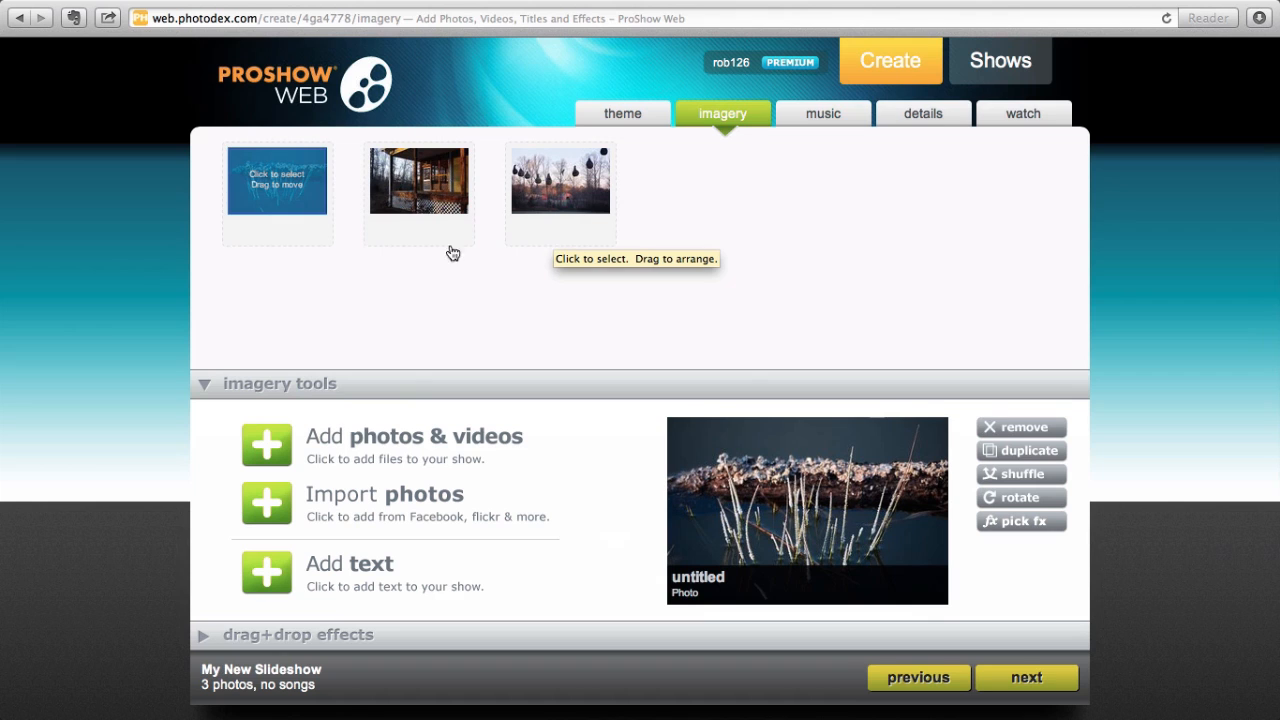
{"action": "left_click", "coordinate": [266, 444]}
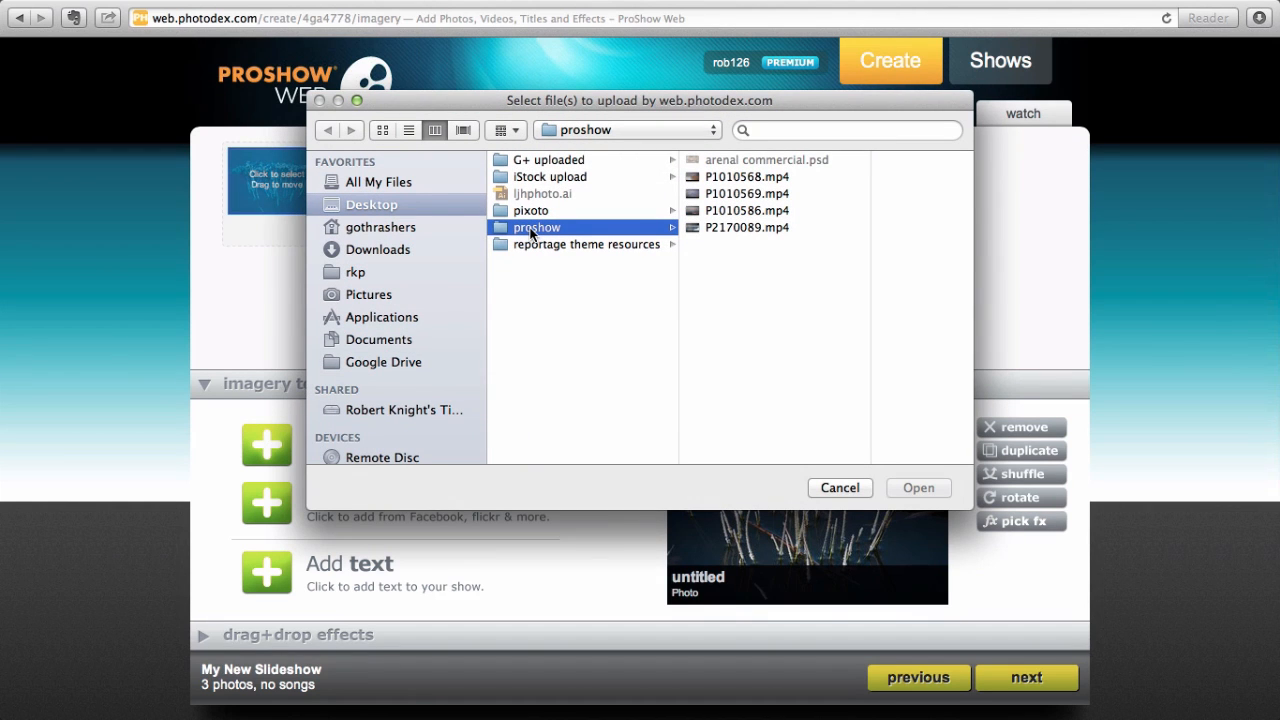
{"action": "mouse_move", "coordinate": [730, 182]}
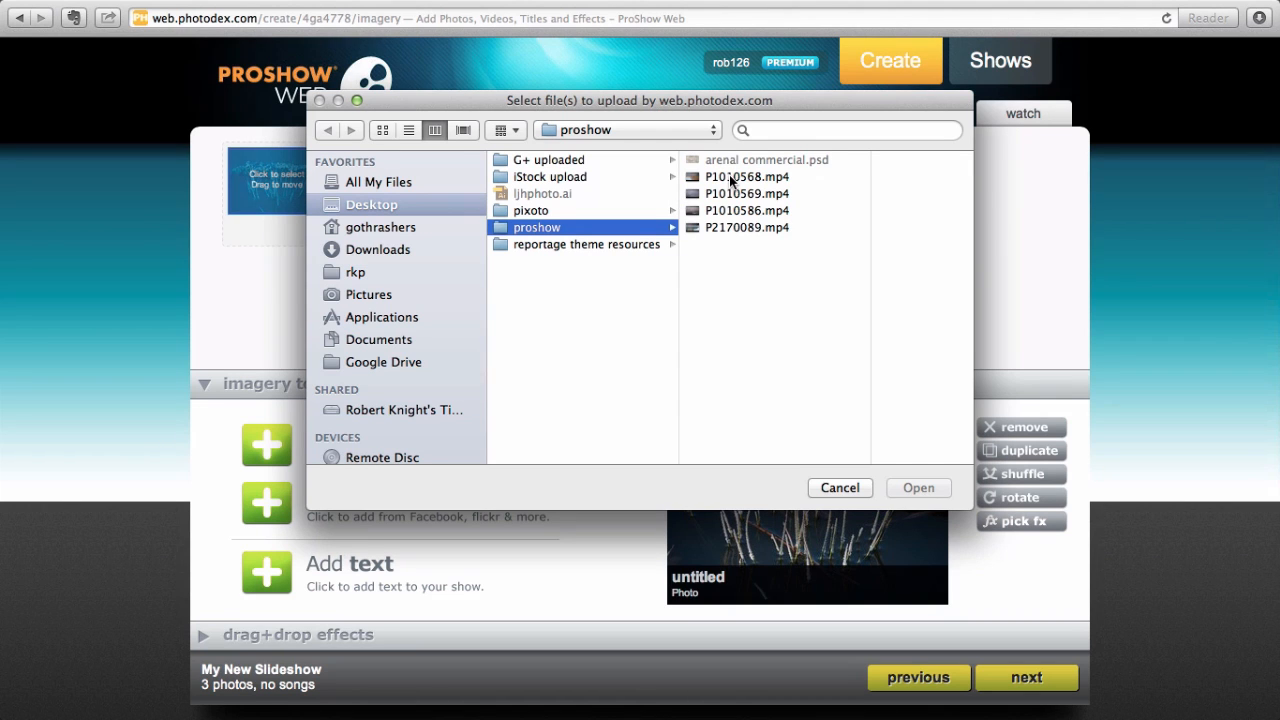
{"action": "left_click", "coordinate": [746, 176]}
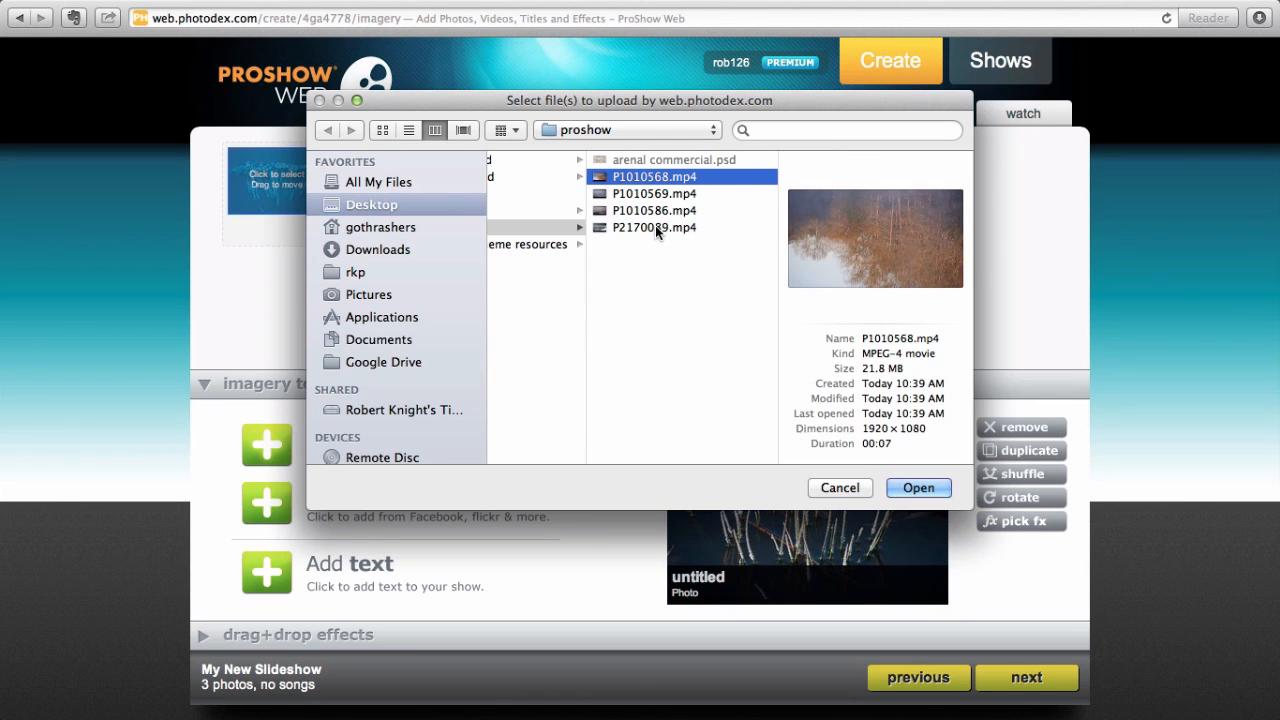
{"action": "left_click", "coordinate": [655, 227]}
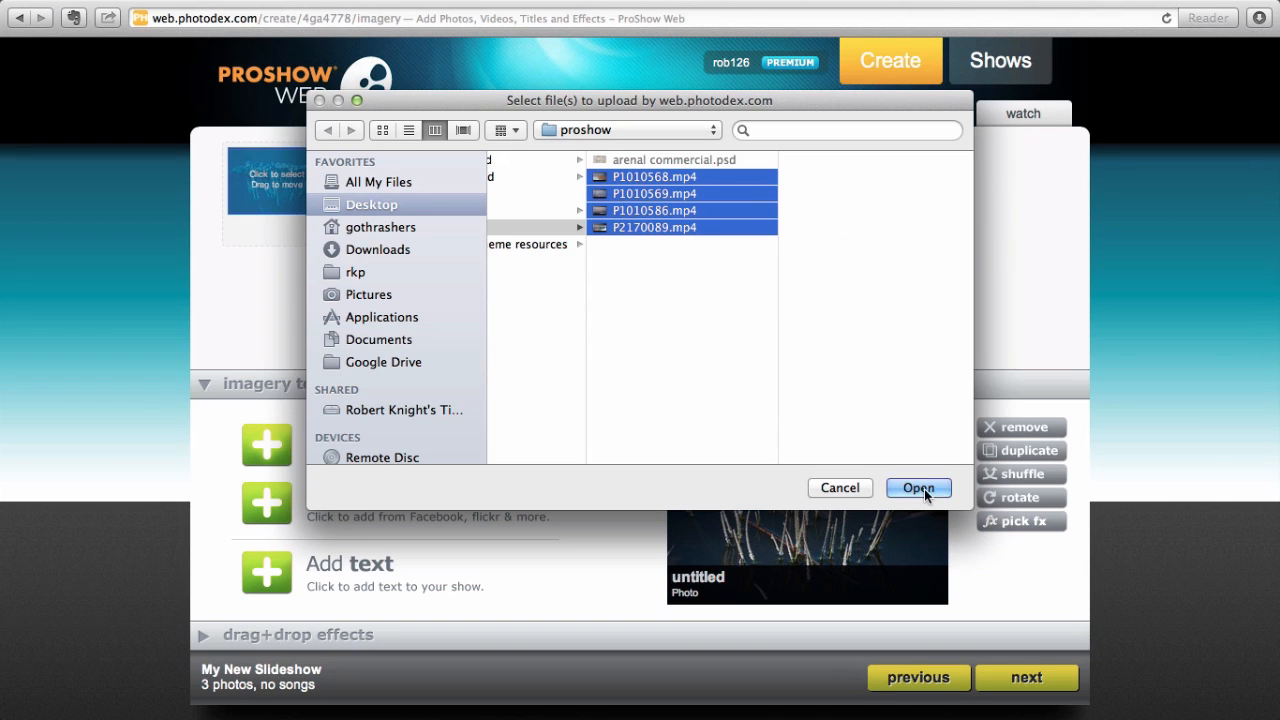
{"action": "left_click", "coordinate": [917, 488]}
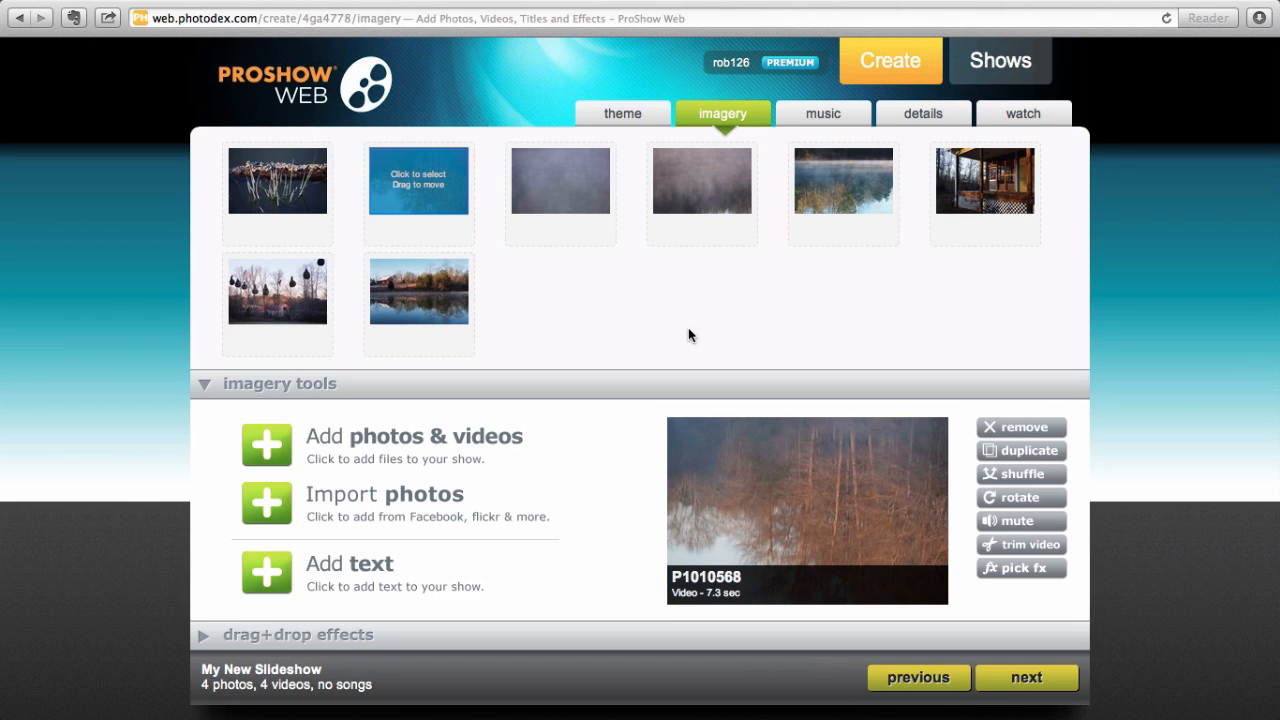
{"action": "mouse_move", "coordinate": [410, 180]}
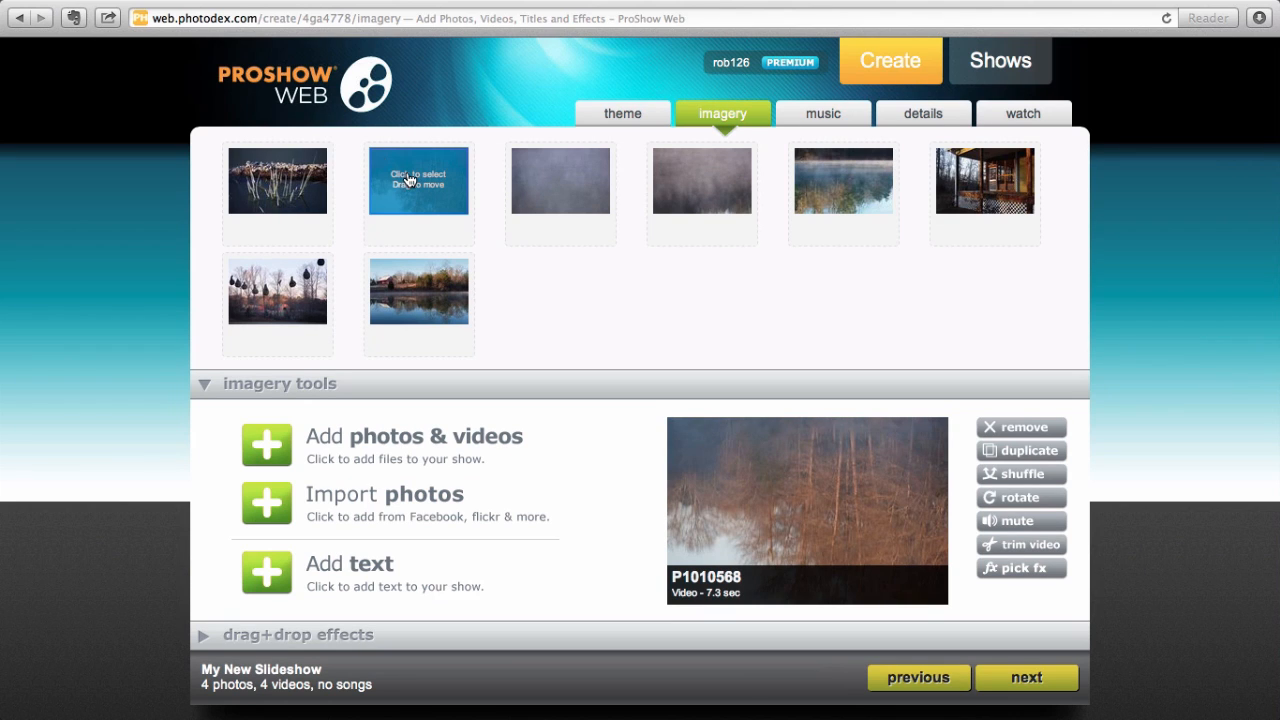
{"action": "mouse_move", "coordinate": [1020, 520]}
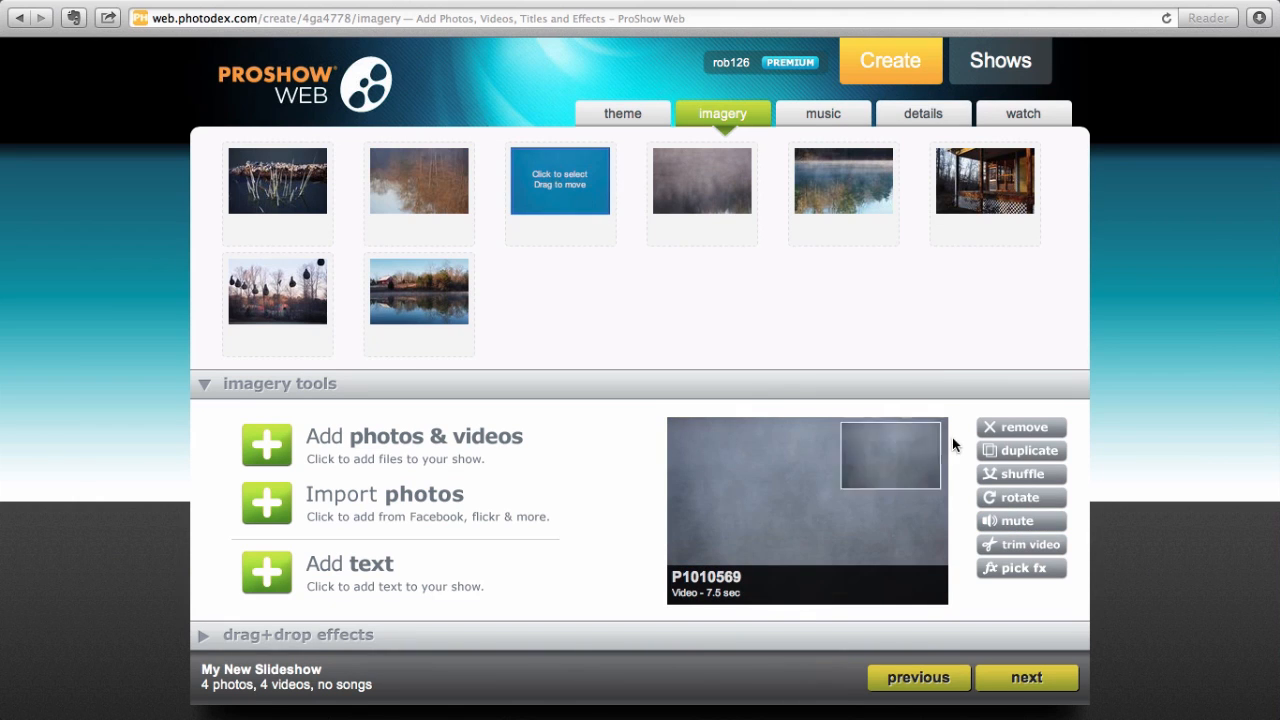
- Select the 16-second P2170089 clip and mute its audio
{"action": "left_click", "coordinate": [701, 180]}
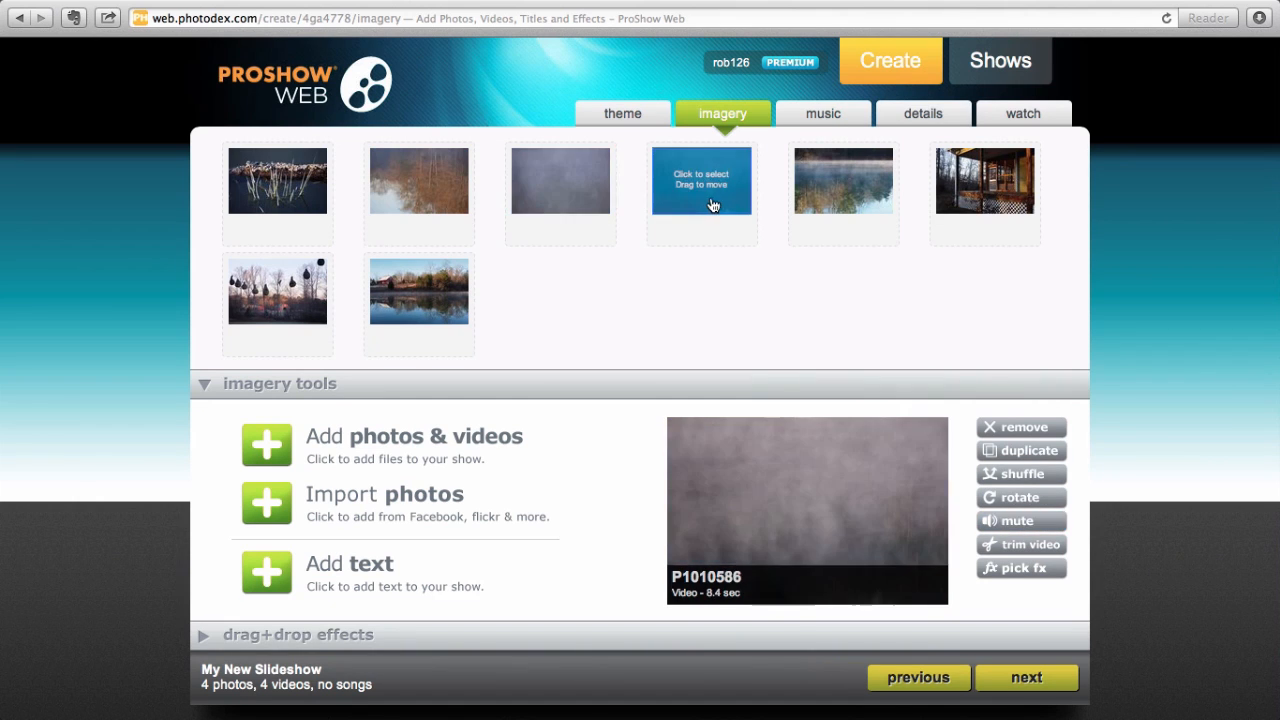
{"action": "left_click", "coordinate": [843, 180]}
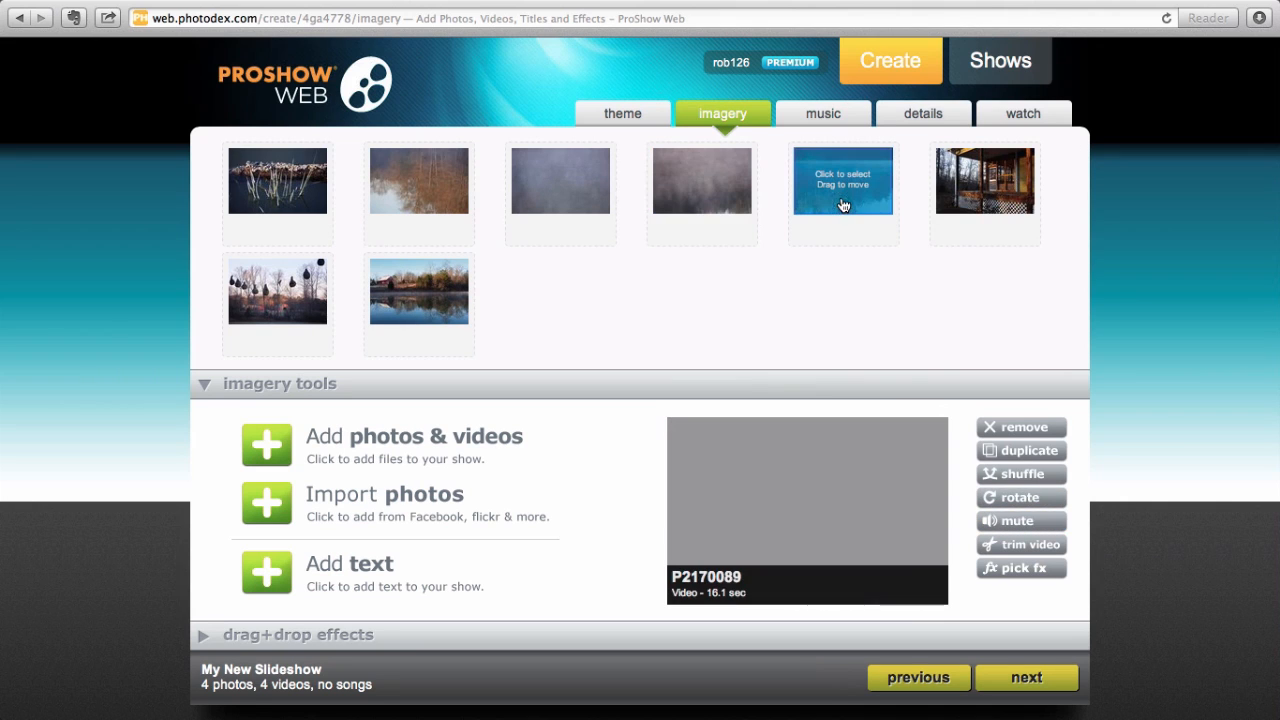
{"action": "left_click", "coordinate": [1020, 520]}
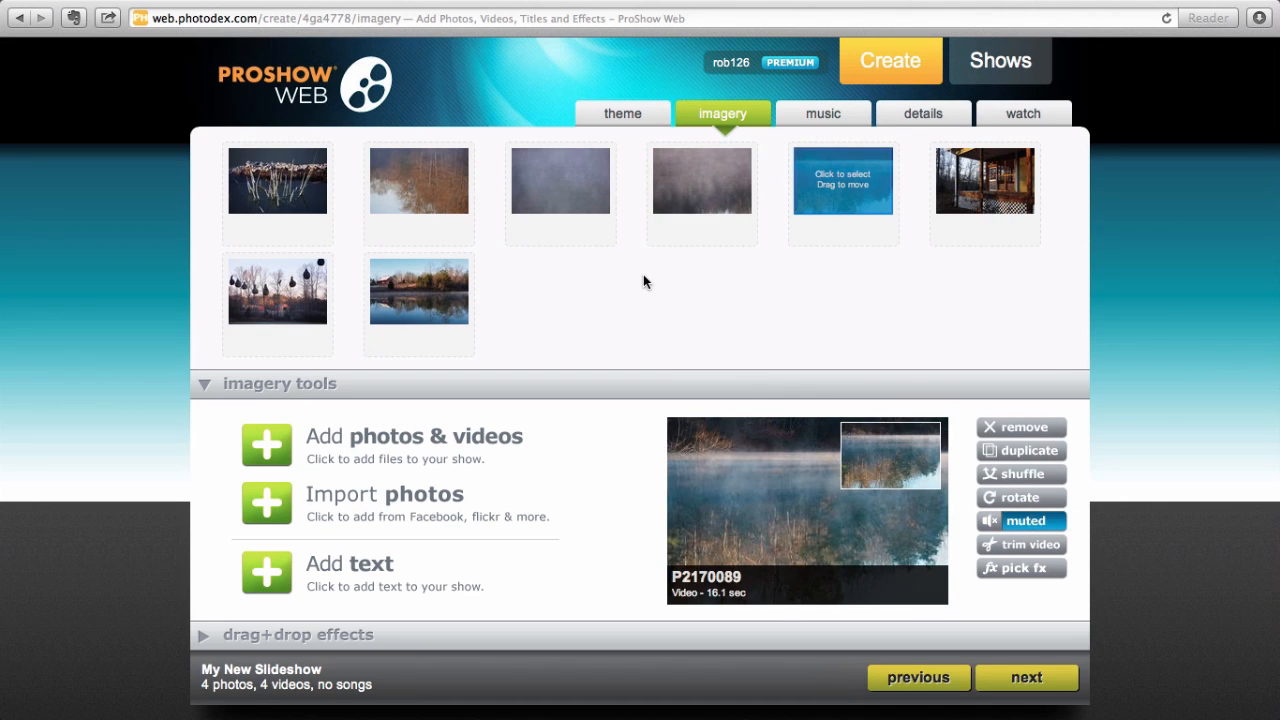